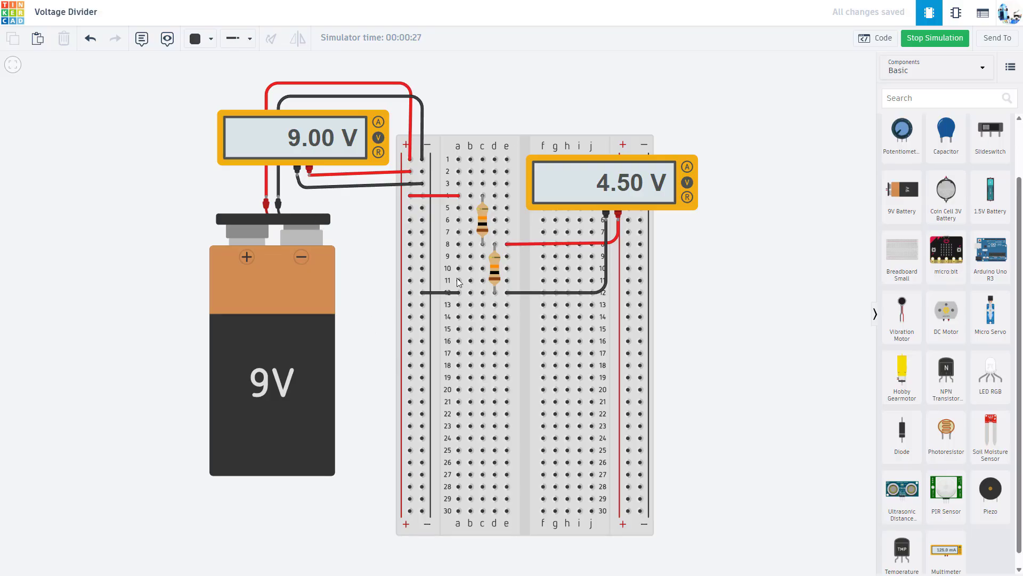
Step: Stop the simulation and clear the resistors, wires and meters, keeping the 9V battery and breadboard
left_click(409, 233)
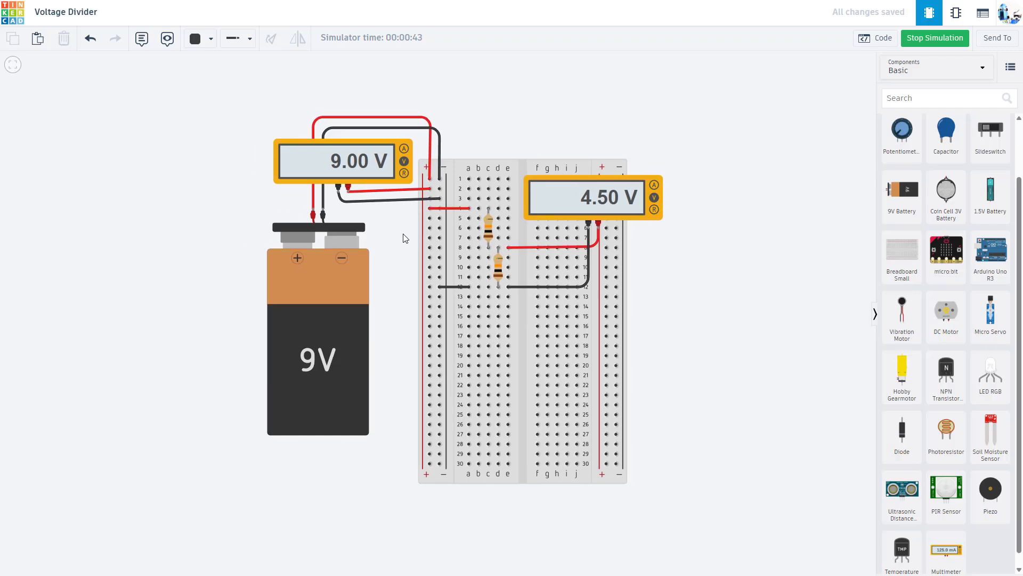
mouse_move(565, 147)
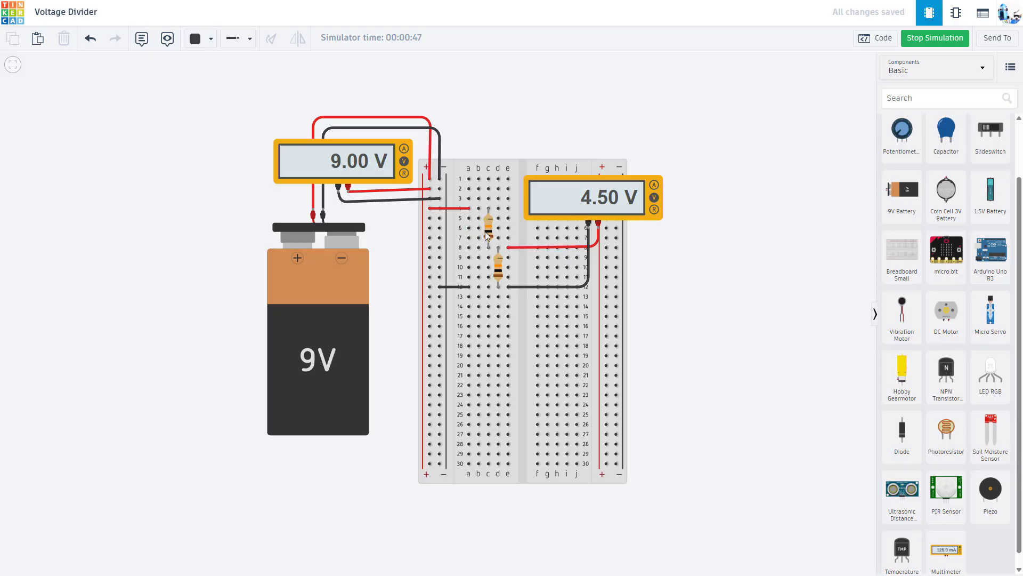
mouse_move(497, 286)
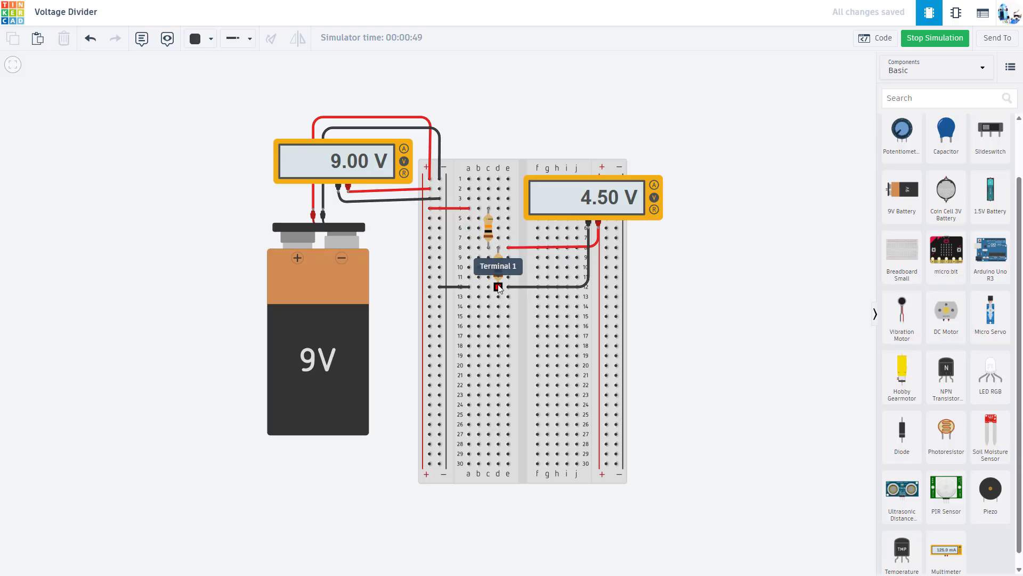
left_click(935, 39)
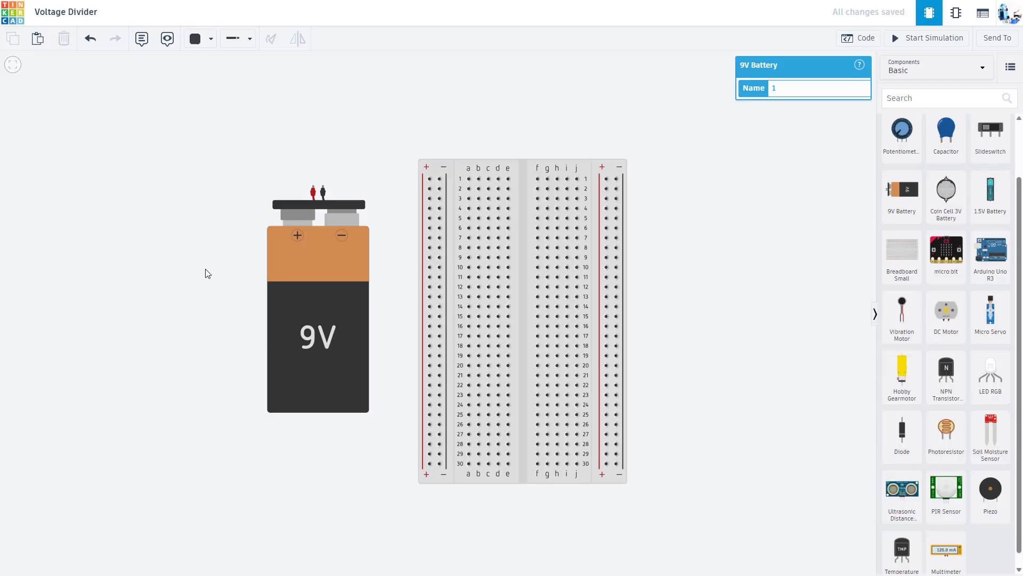
Step: Drop two 1 kΩ resistors from the Components panel just right of the breadboard
left_click(361, 264)
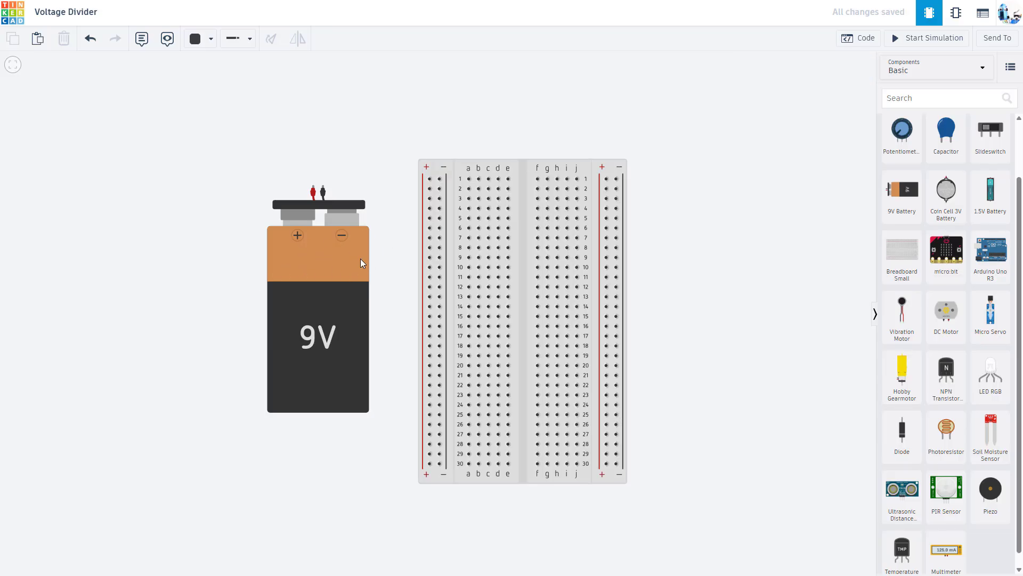
mouse_move(348, 270)
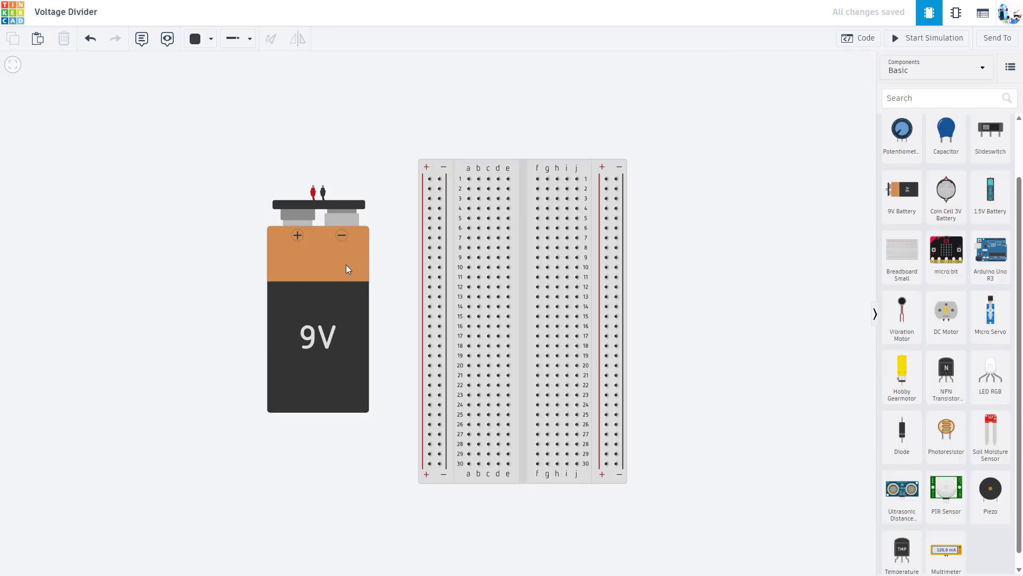
mouse_move(306, 311)
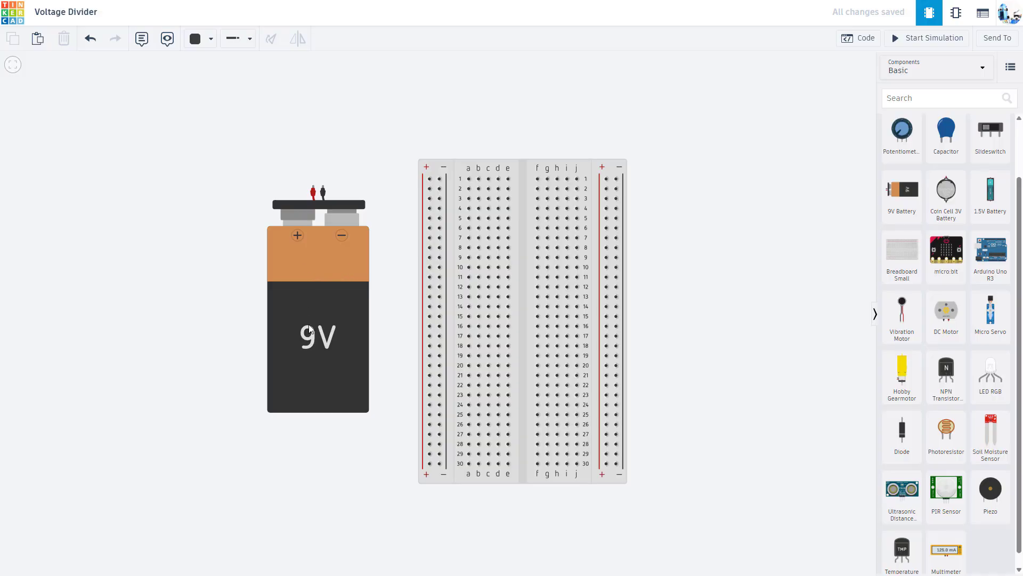
mouse_move(315, 236)
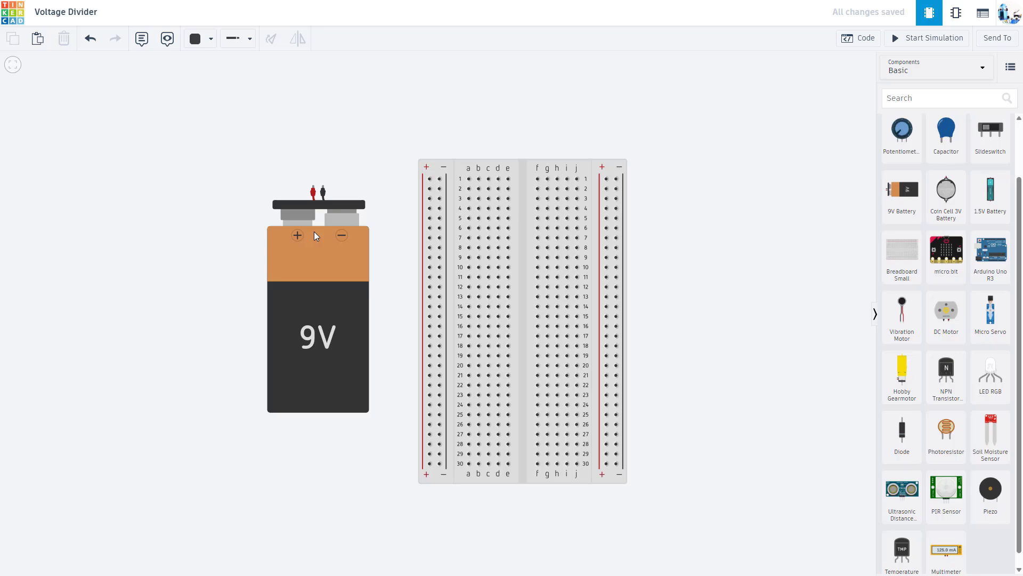
mouse_move(313, 341)
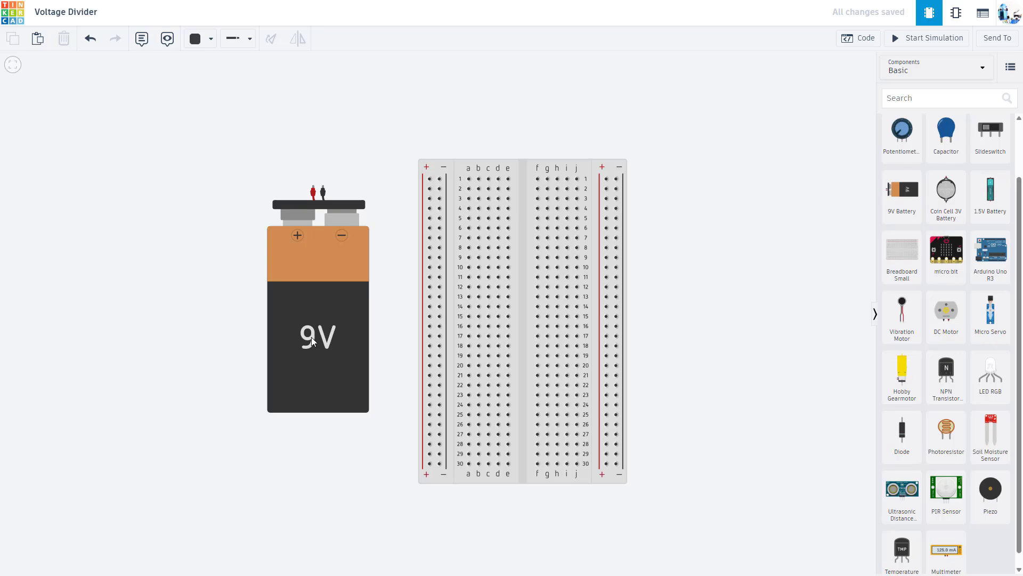
mouse_move(868, 292)
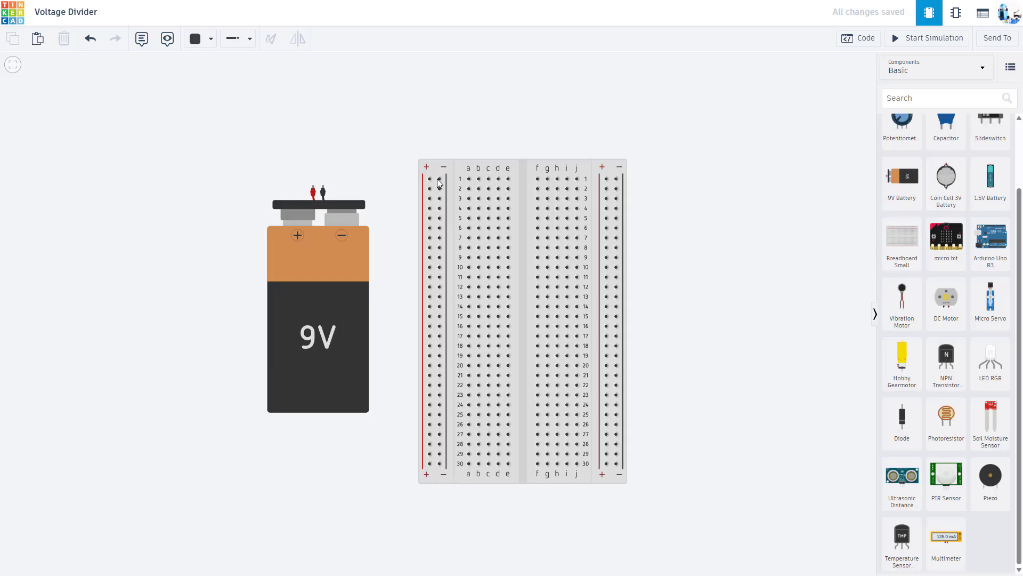
left_click(317, 304)
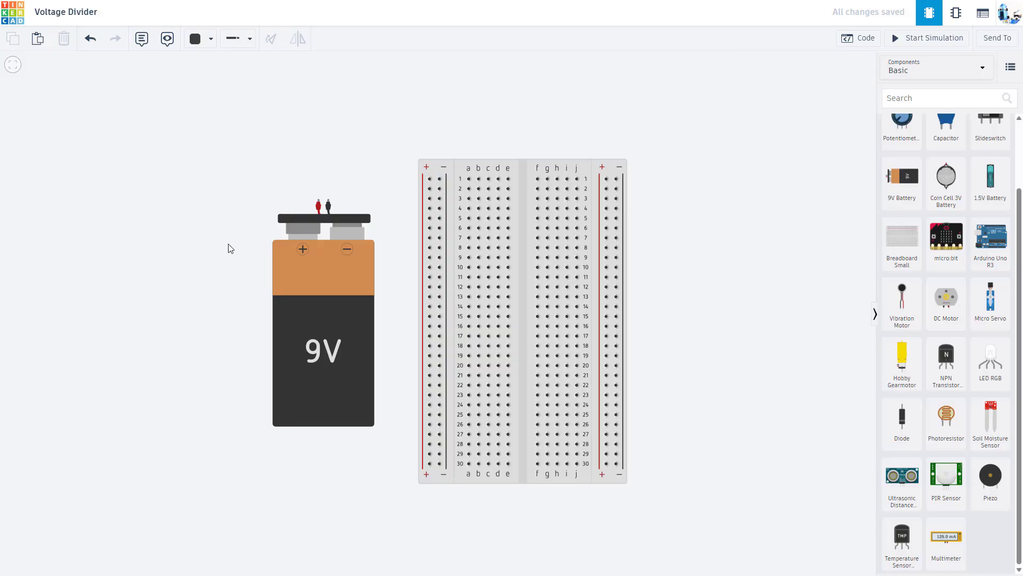
mouse_move(322, 284)
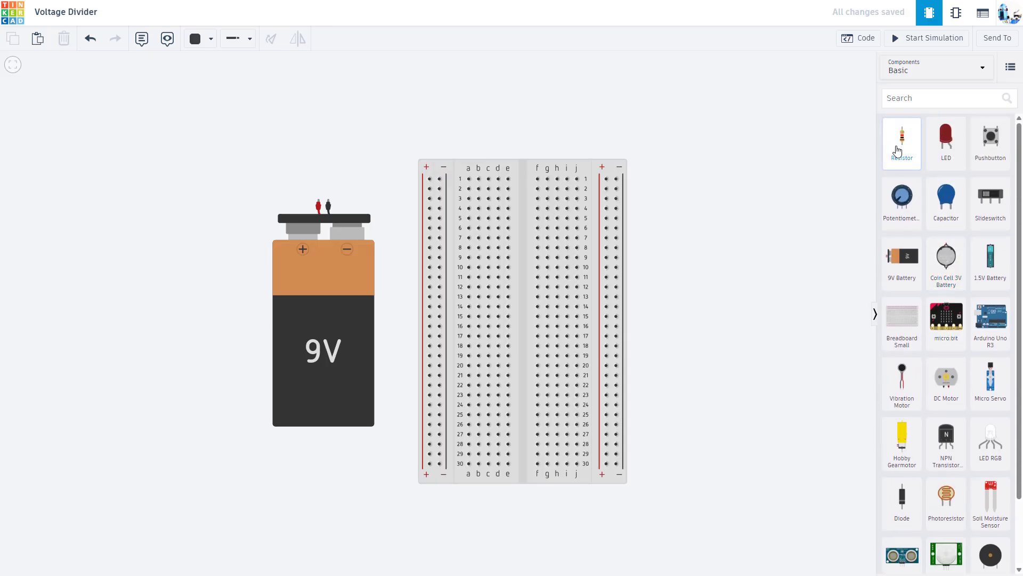
left_click(902, 141)
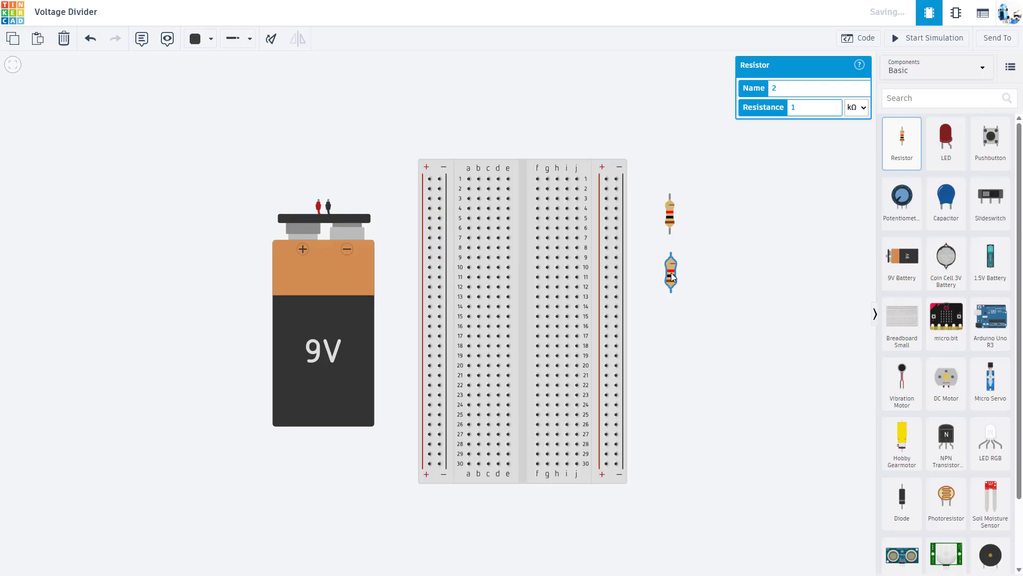
mouse_move(636, 200)
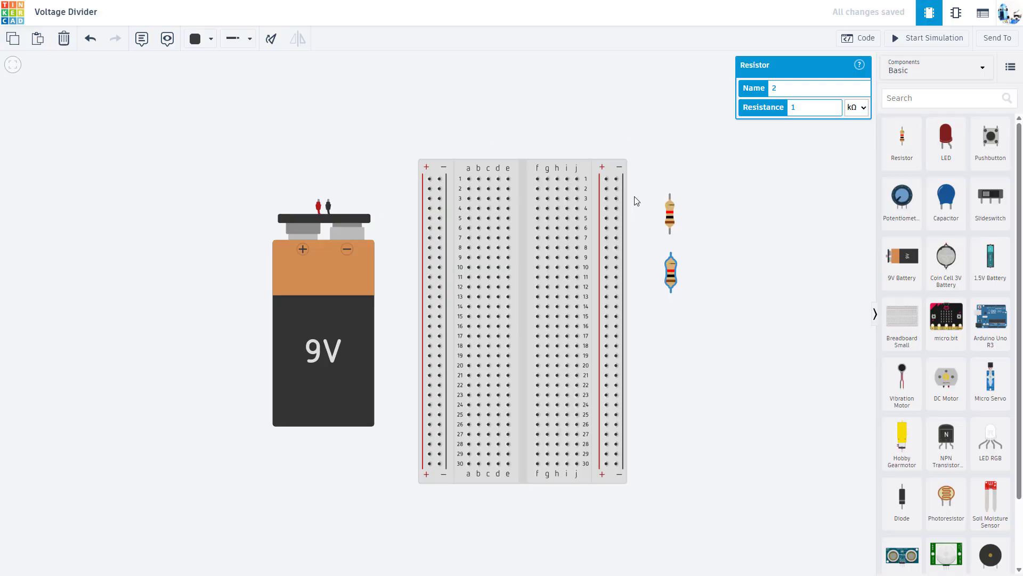
mouse_move(519, 142)
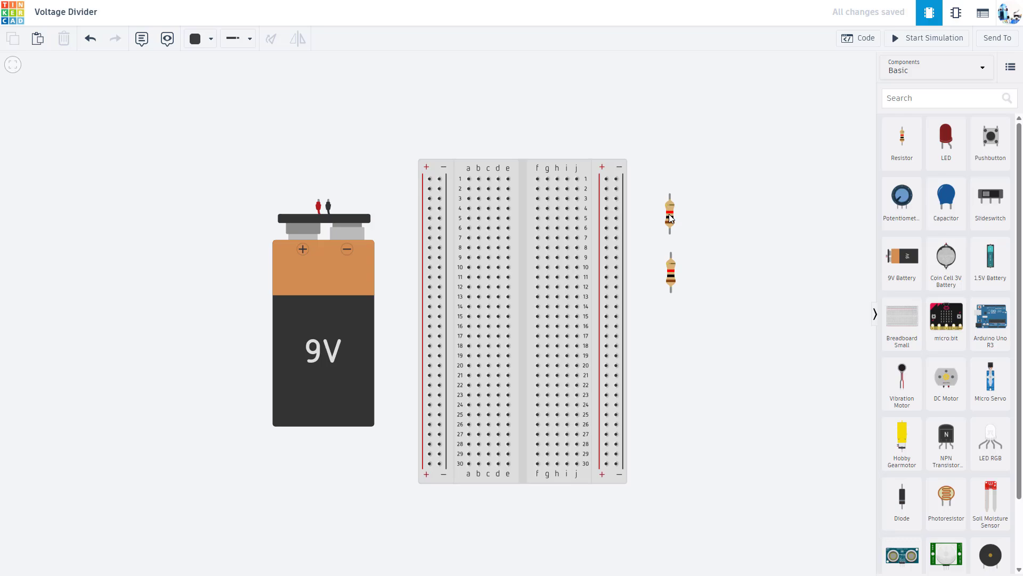
left_click(669, 219)
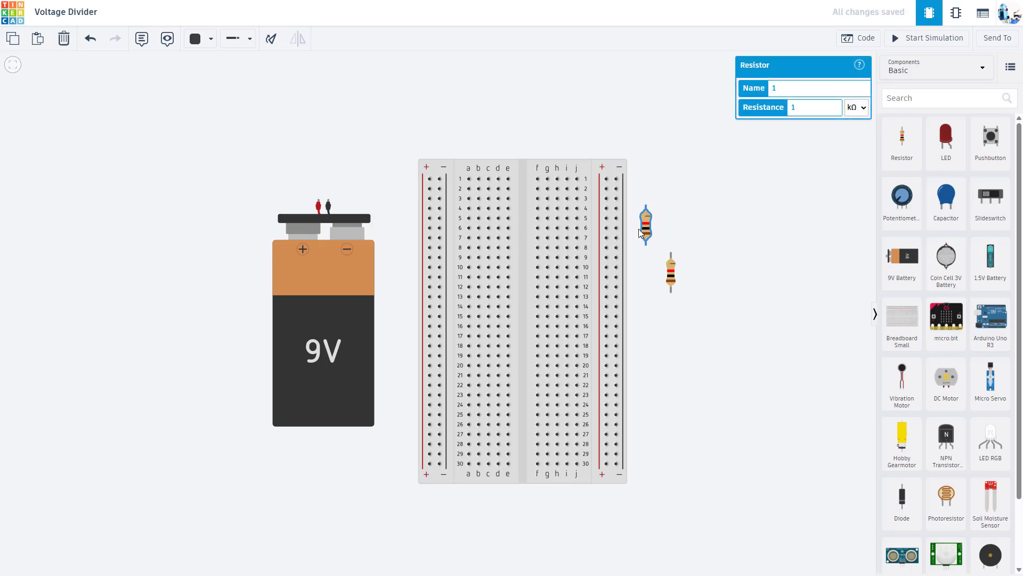
left_click(645, 225)
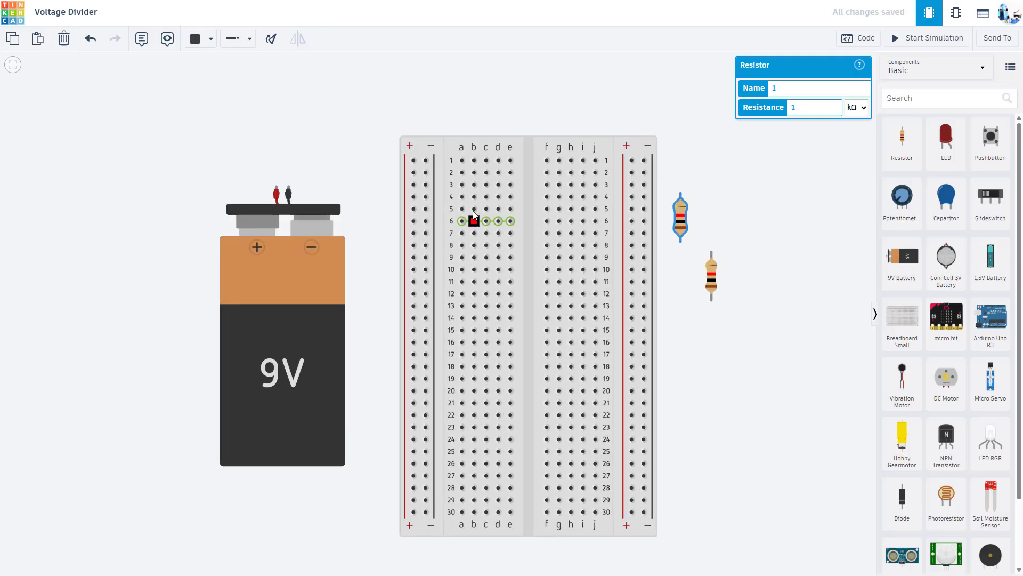
left_click_drag(473, 221, 569, 196)
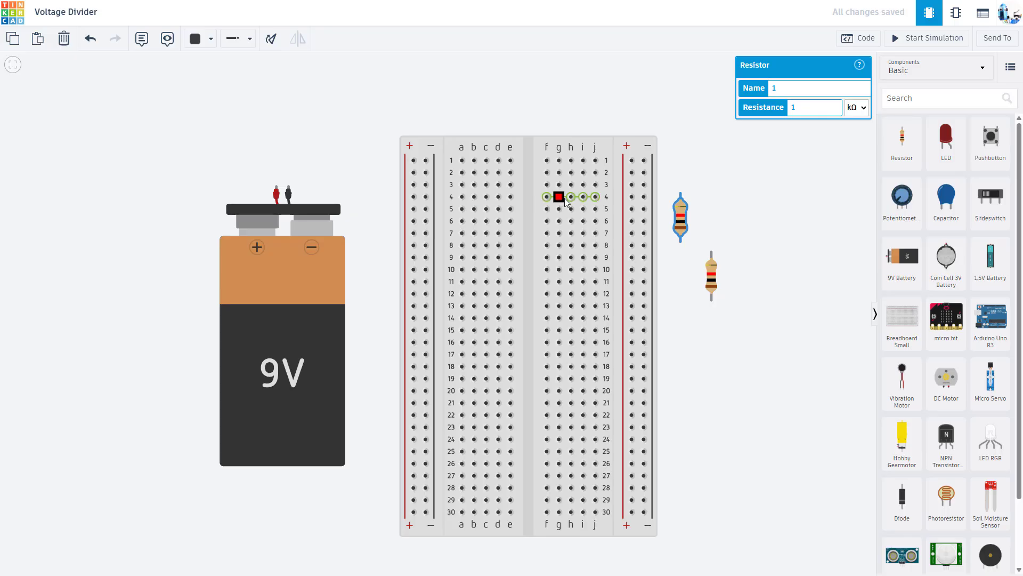
left_click_drag(560, 196, 583, 234)
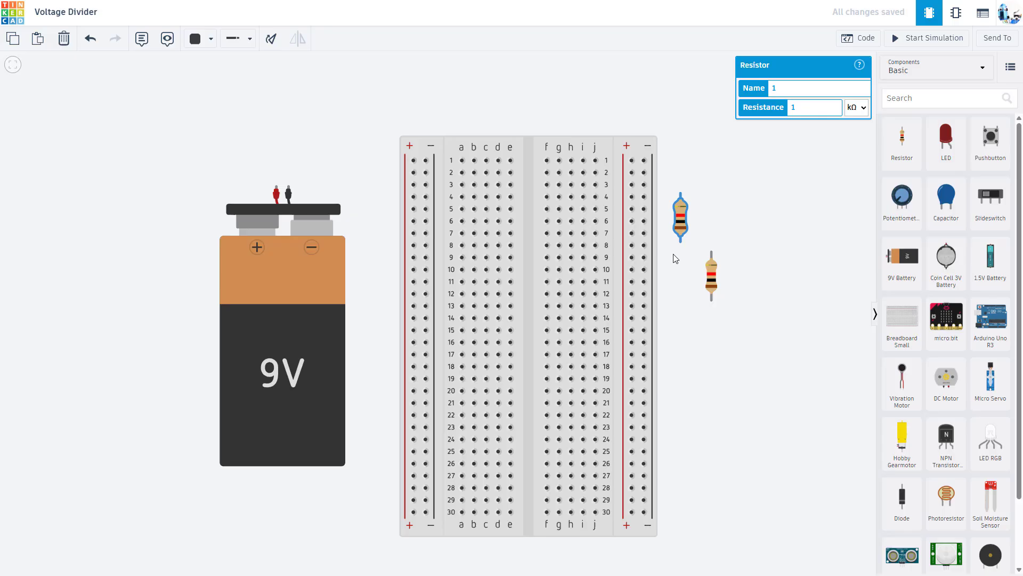
Step: Plug both resistors vertically into column c of the breadboard, one below the other
left_click(722, 224)
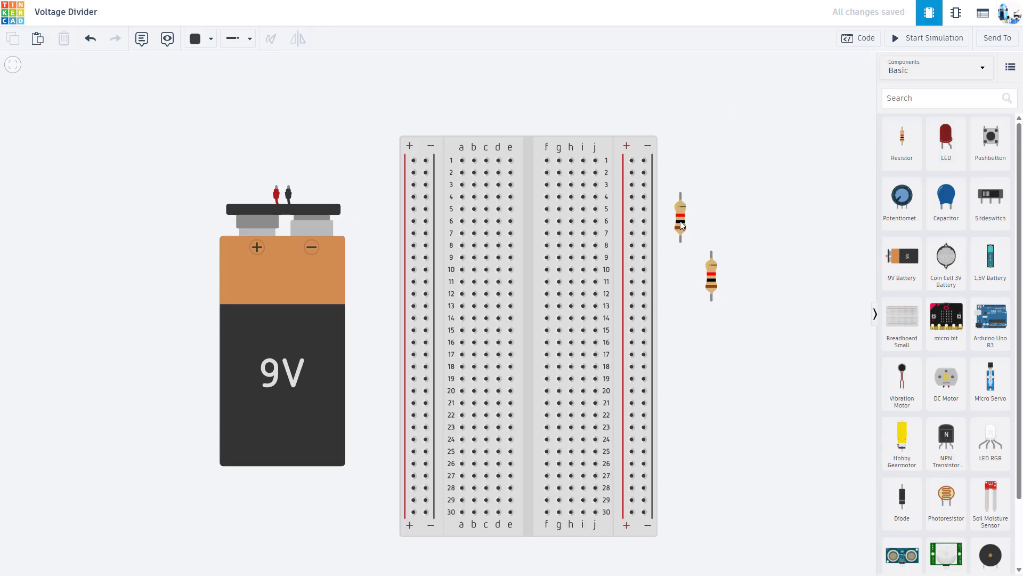
left_click_drag(681, 218, 486, 218)
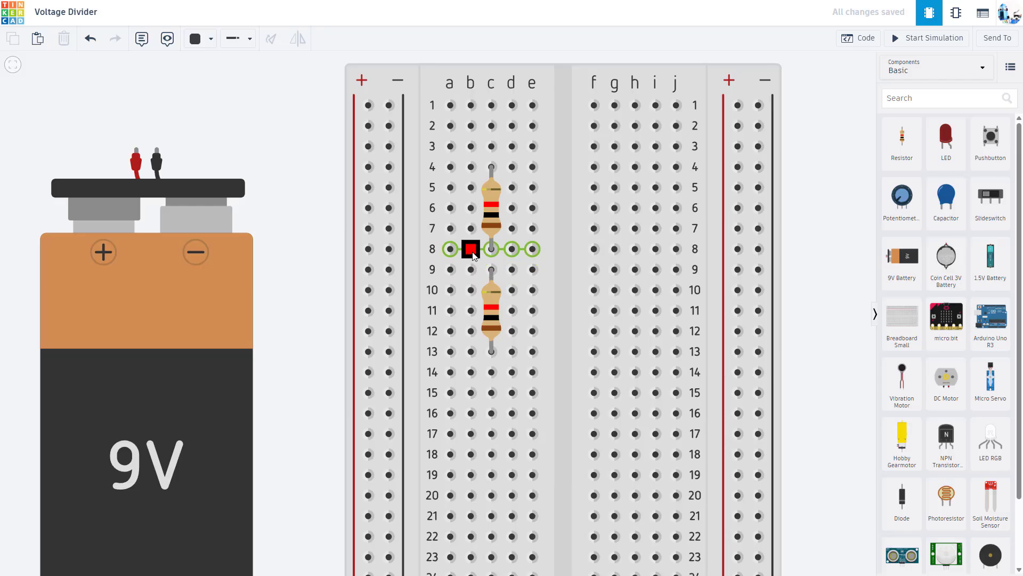
left_click_drag(470, 249, 470, 269)
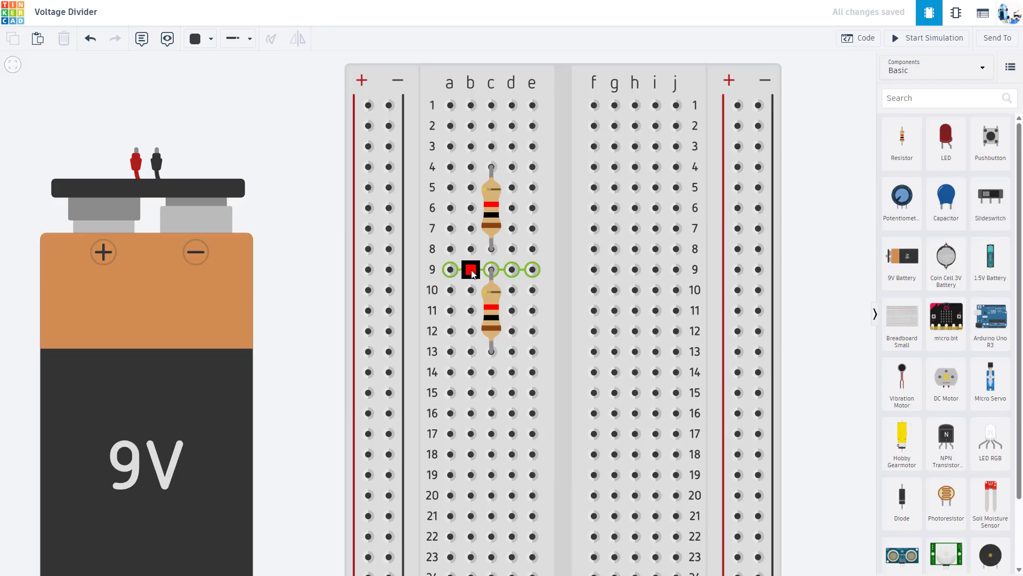
left_click_drag(470, 270, 470, 248)
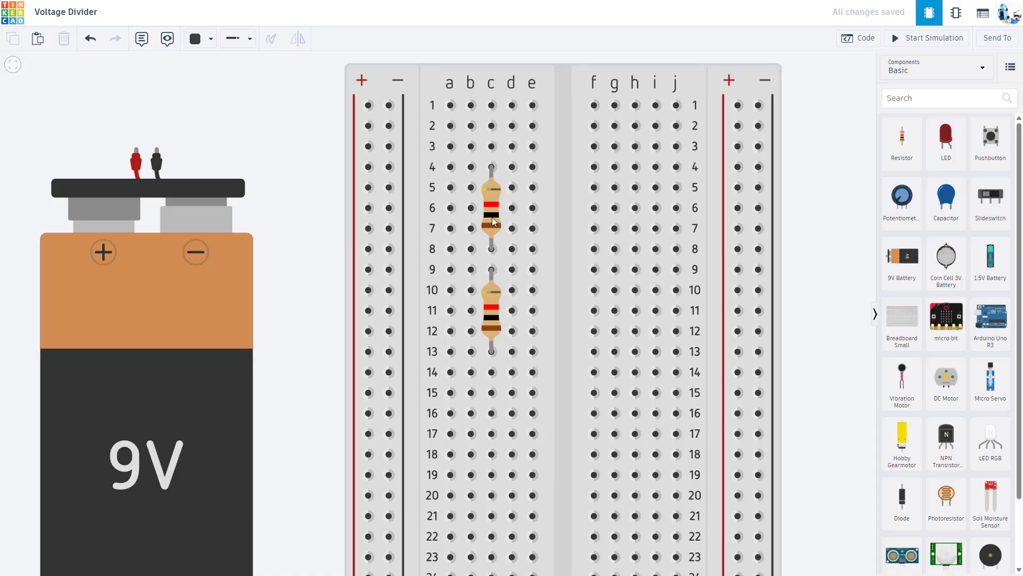
mouse_move(490, 226)
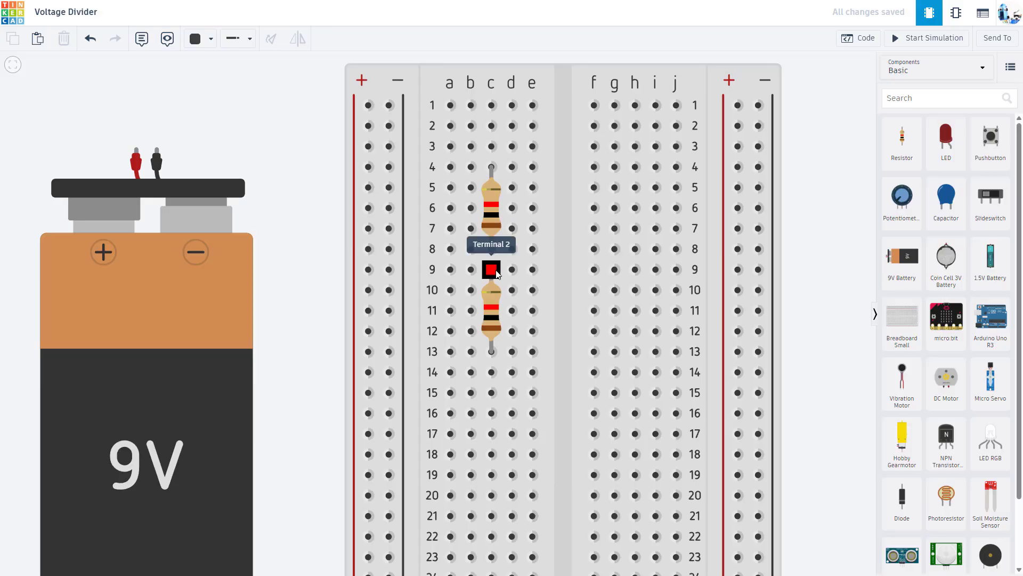
Step: Join the two resistors with a short wire in column c between rows 8 and 9
left_click_drag(490, 270, 513, 208)
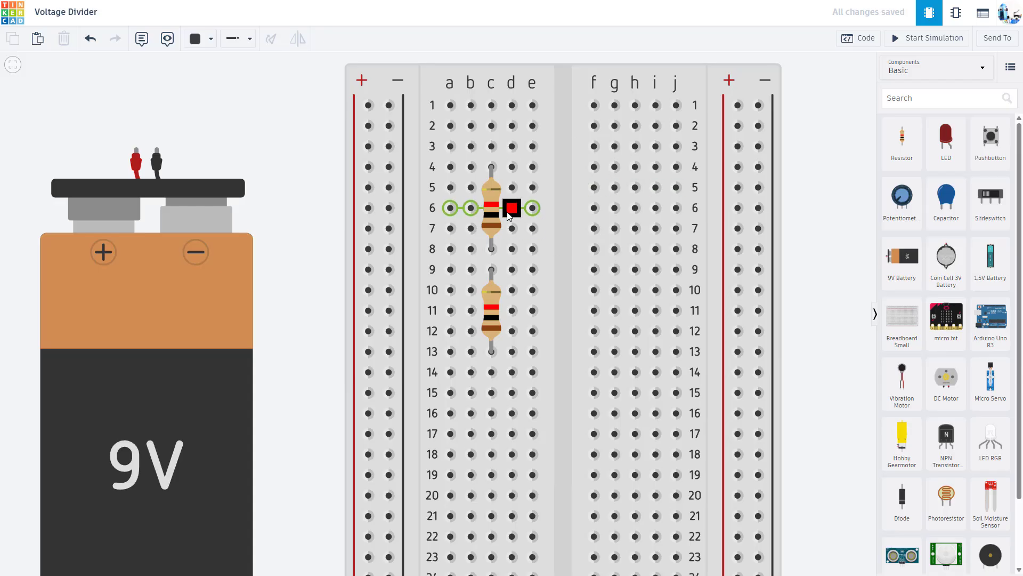
left_click_drag(510, 208, 511, 294)
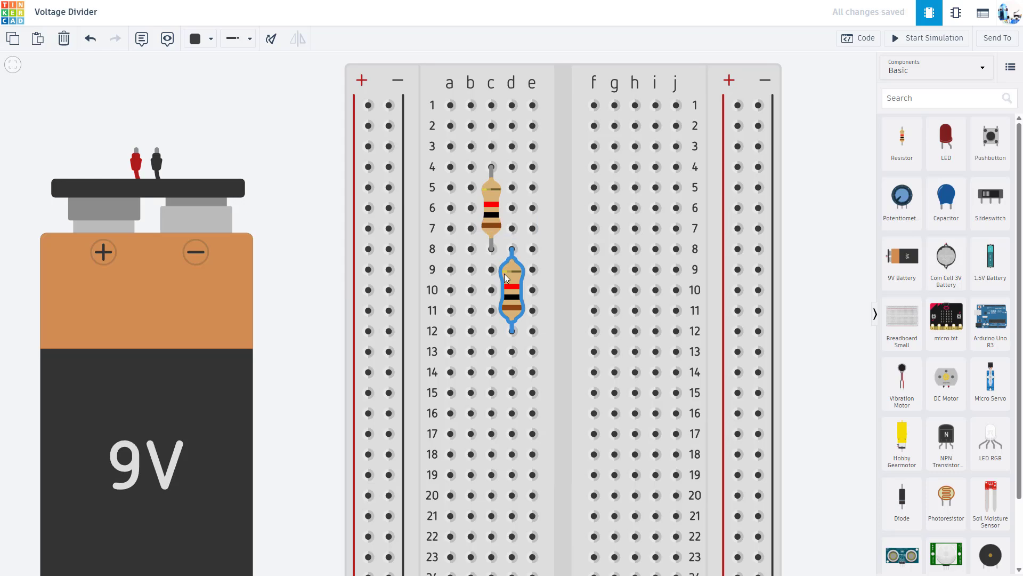
left_click_drag(510, 290, 490, 306)
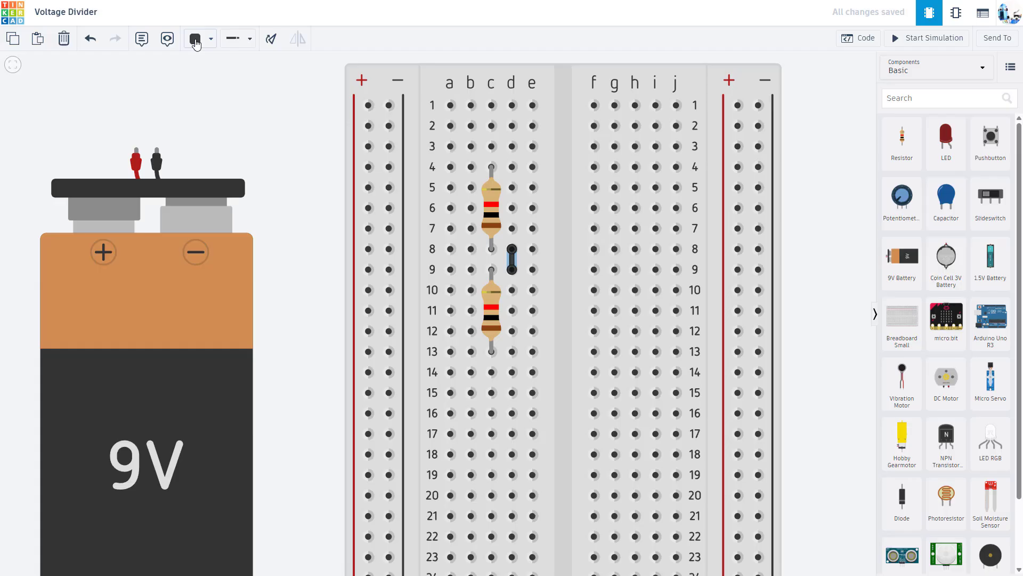
left_click(194, 38)
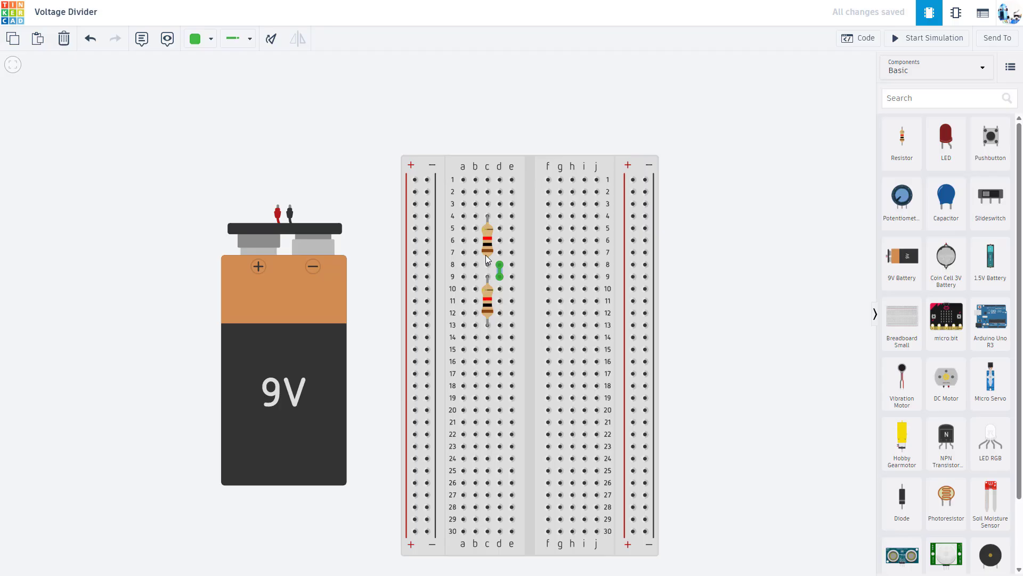
mouse_move(499, 275)
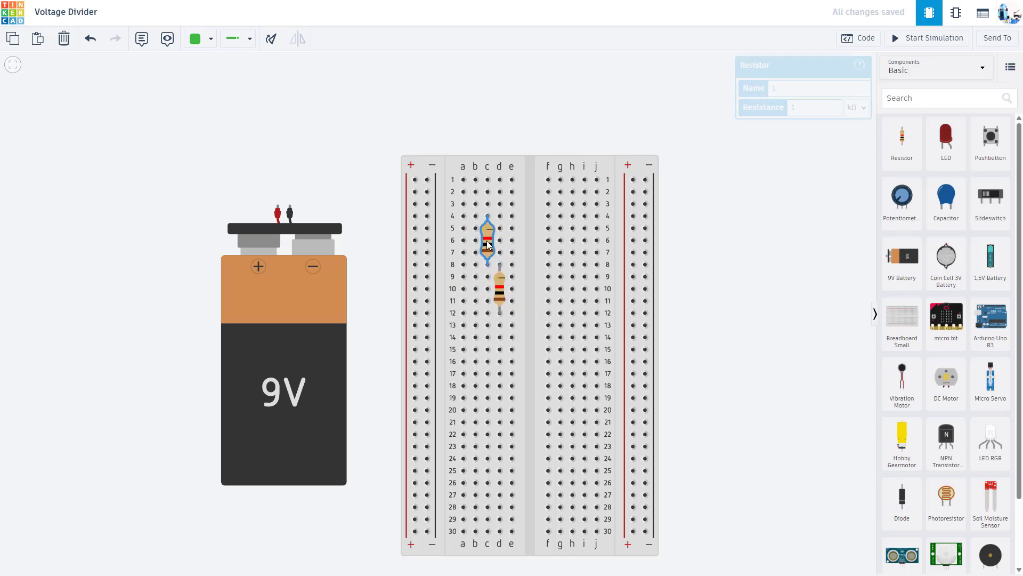
Step: Set the lower resistor's resistance to 10 kΩ
left_click(814, 107)
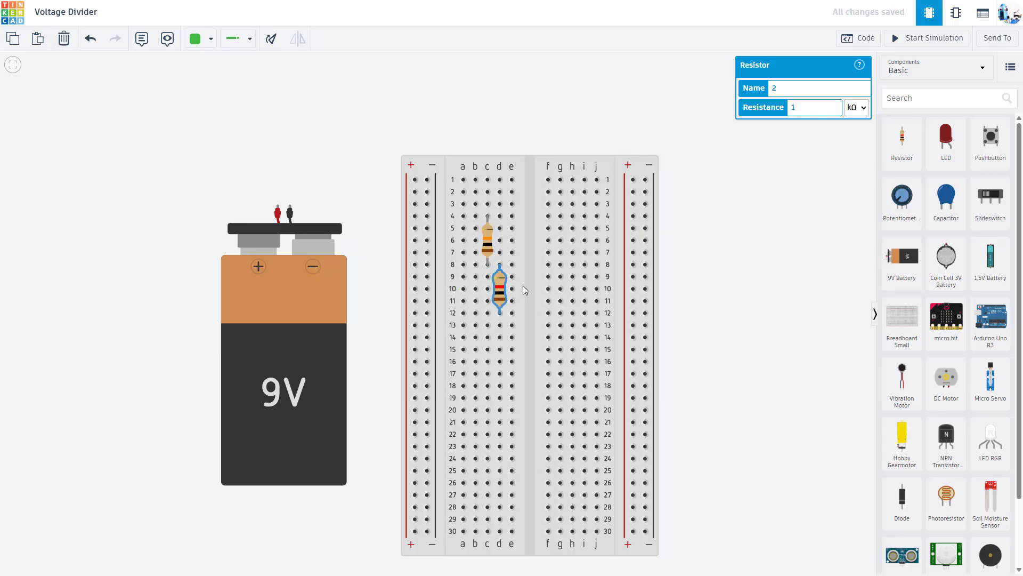
type("0")
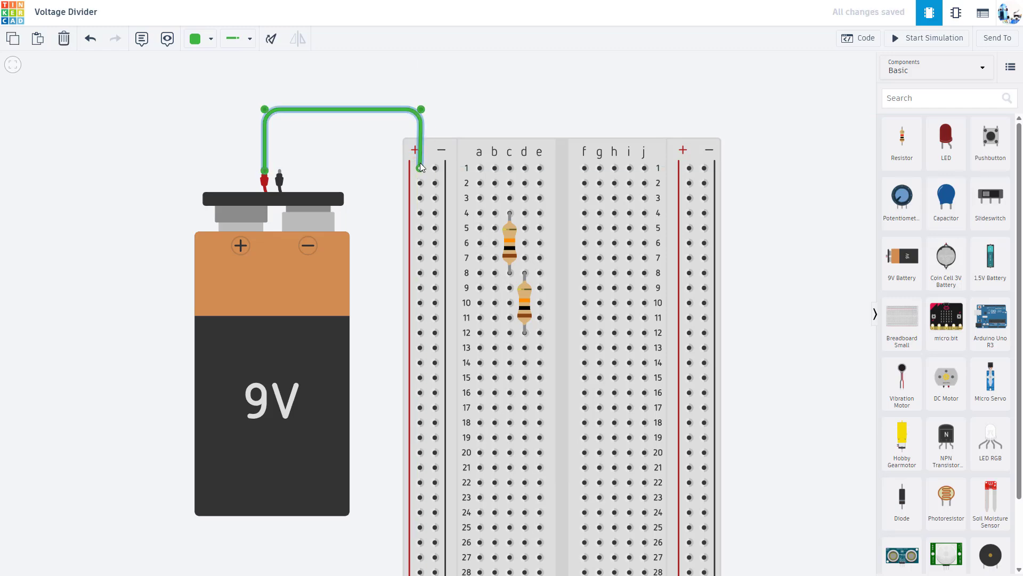
Step: Wire battery positive to the + rail and add a red jumper from the + rail to row 4
left_click(222, 94)
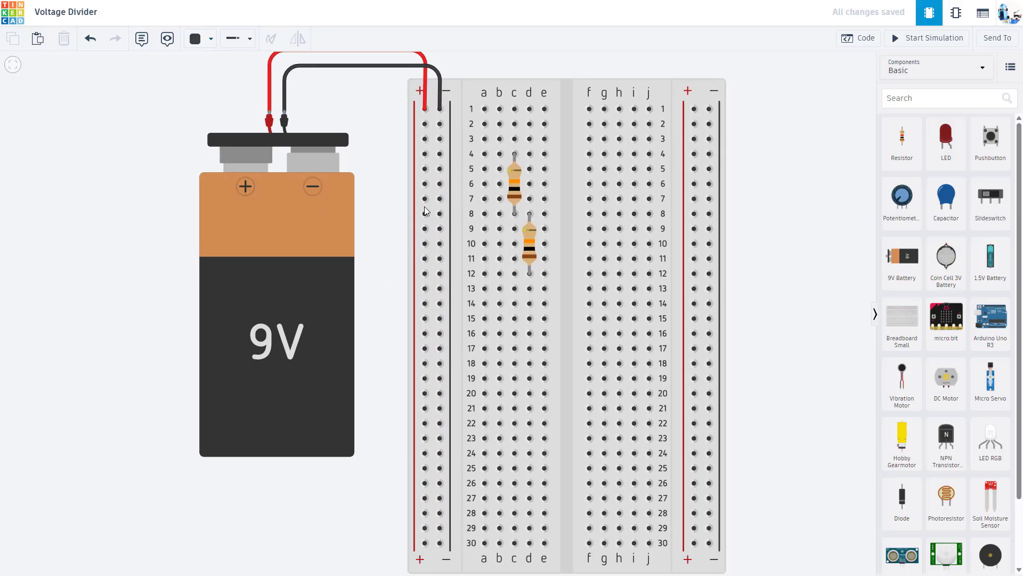
mouse_move(418, 245)
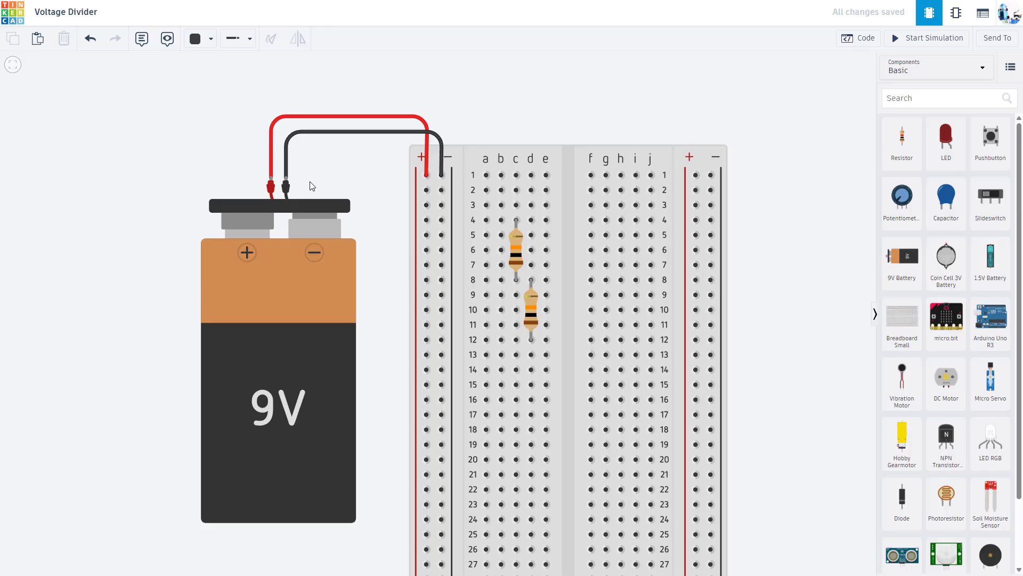
mouse_move(287, 179)
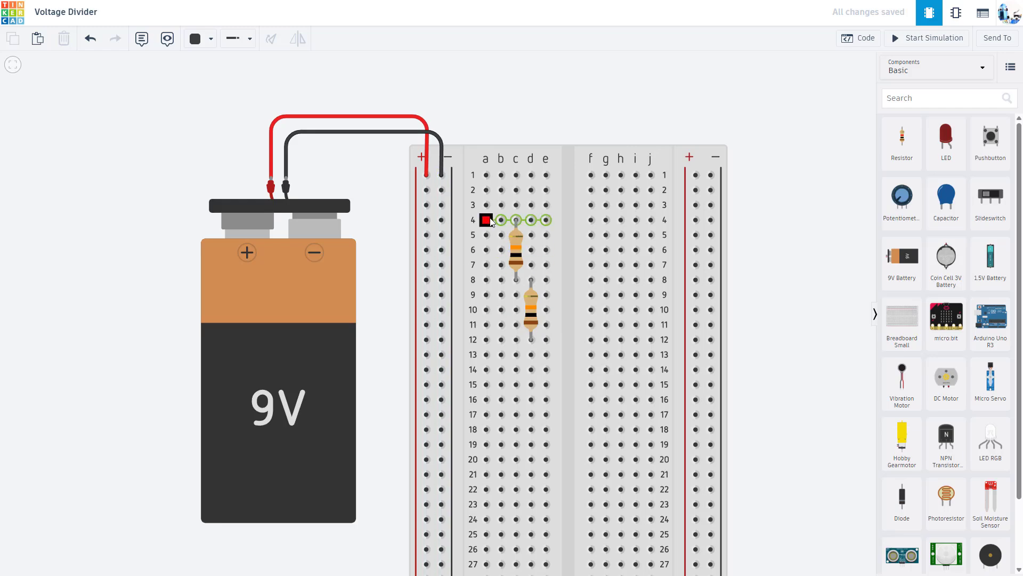
left_click(474, 221)
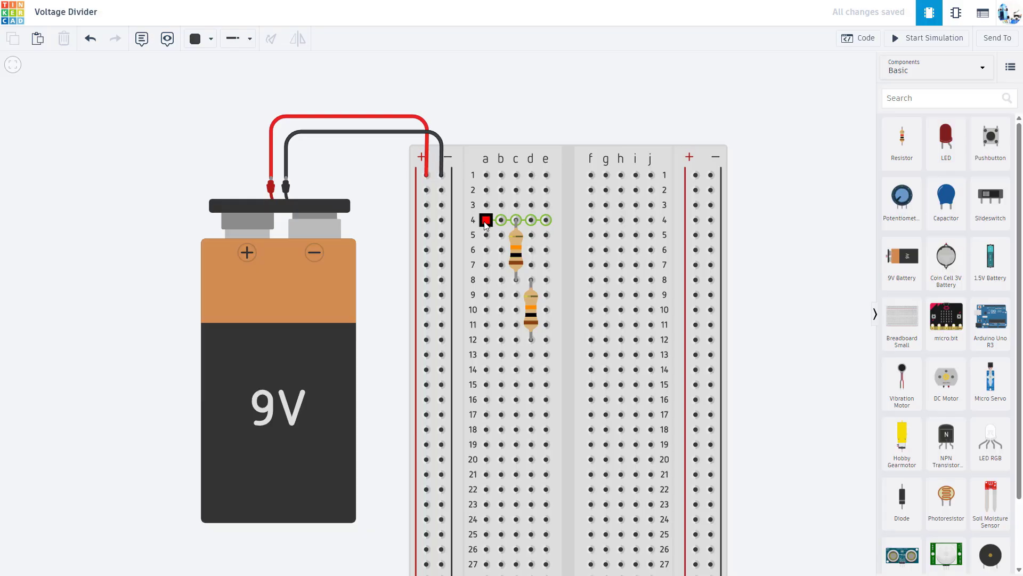
left_click_drag(486, 220, 516, 280)
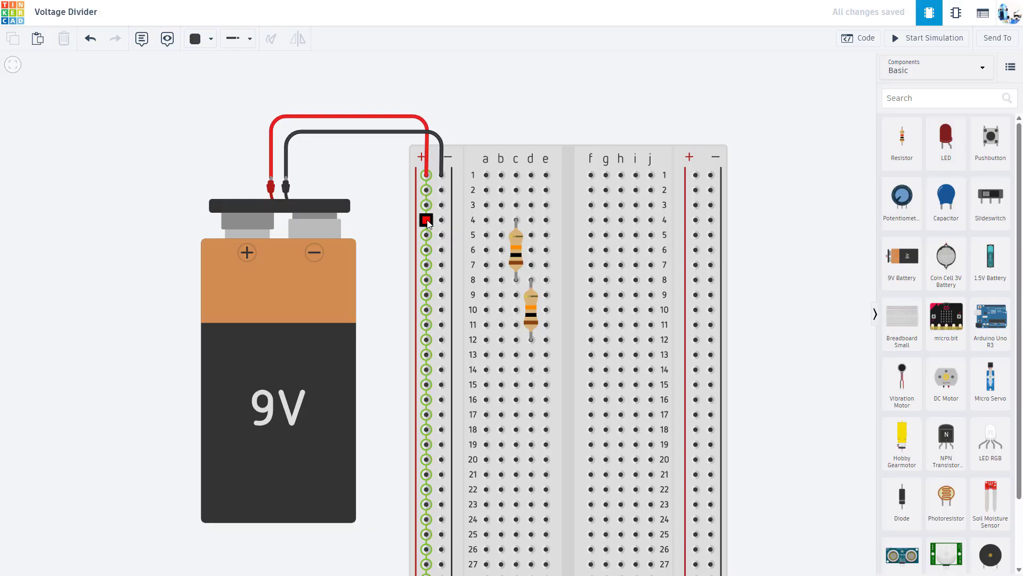
left_click_drag(427, 220, 475, 219)
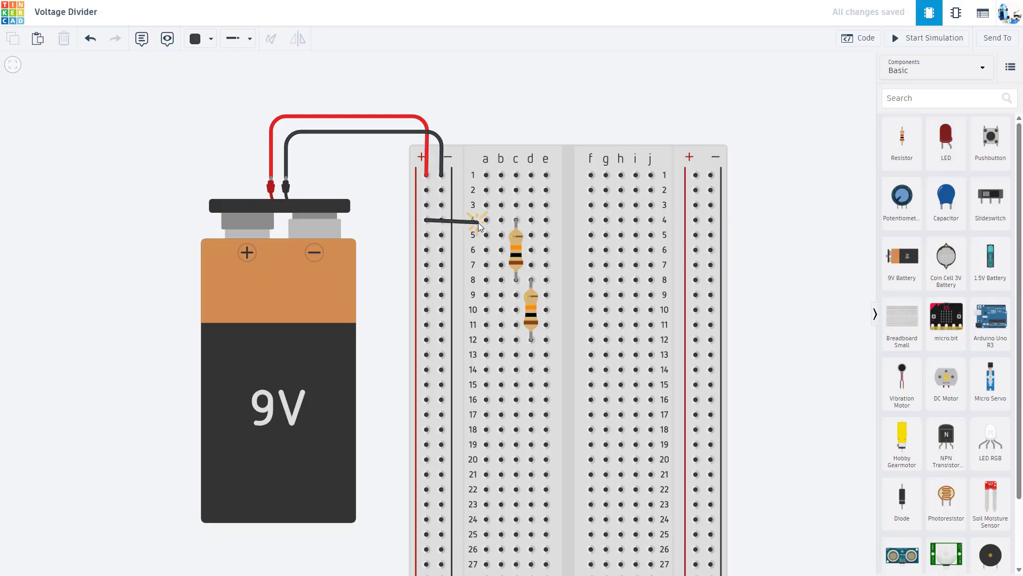
left_click(209, 38)
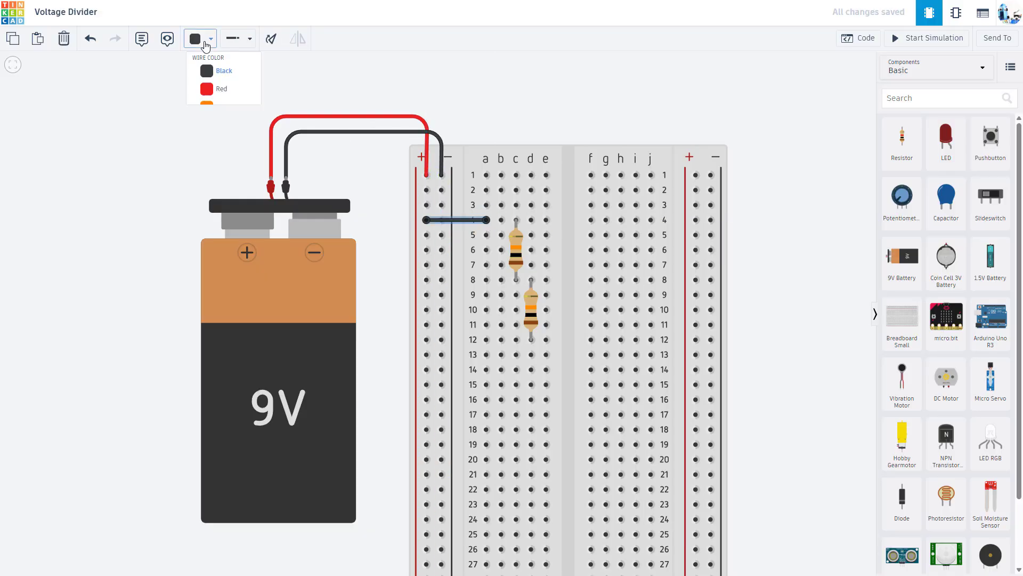
left_click(221, 89)
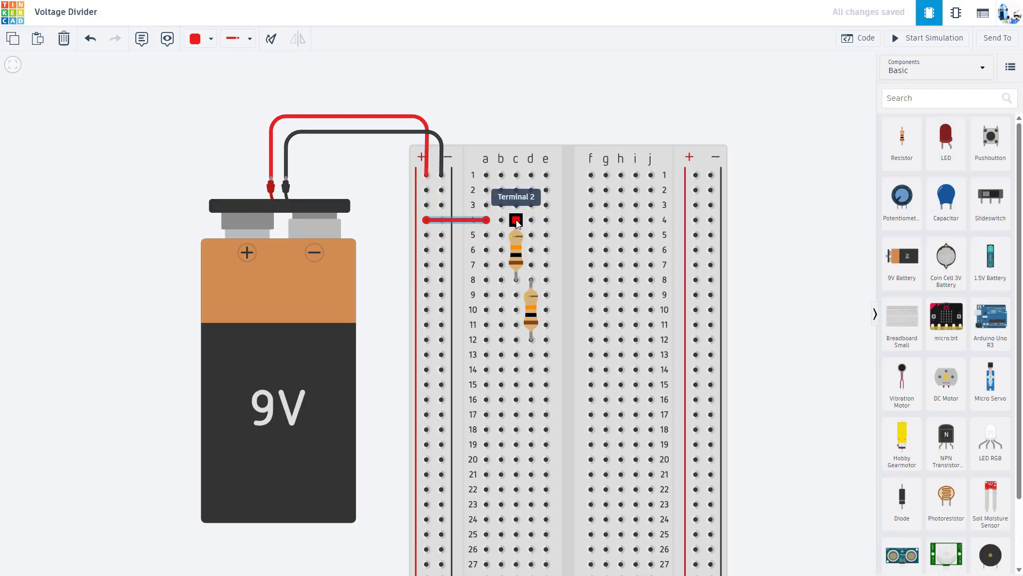
Step: Add a black jumper from the − rail to row 12
left_click_drag(516, 220, 517, 339)
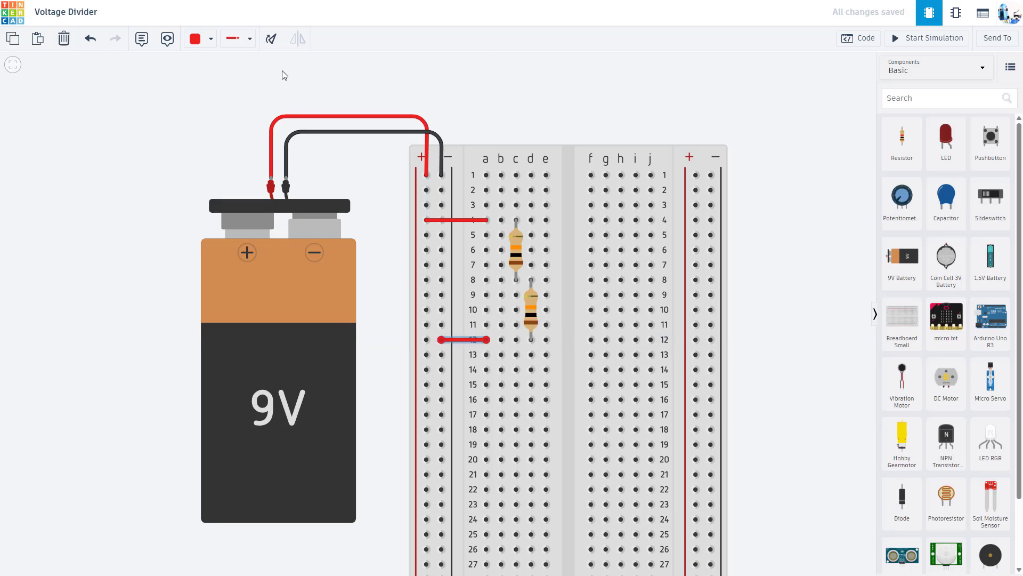
left_click(195, 38)
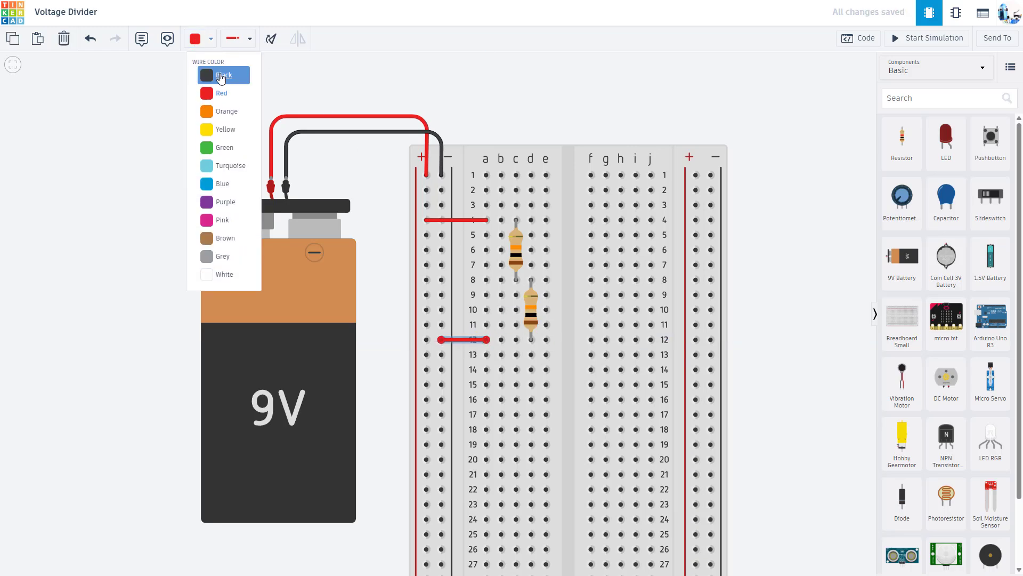
left_click(223, 74)
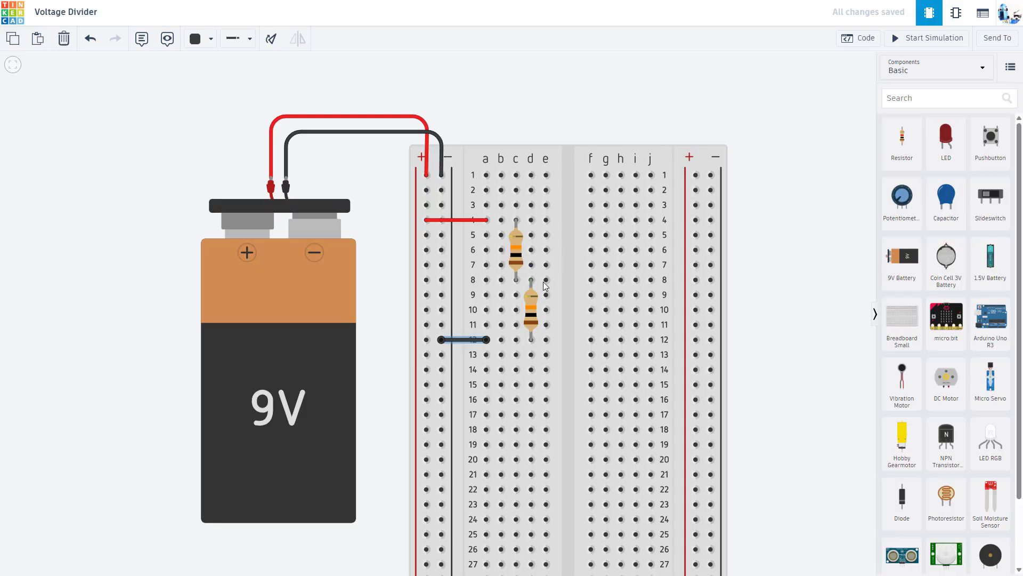
left_click(501, 280)
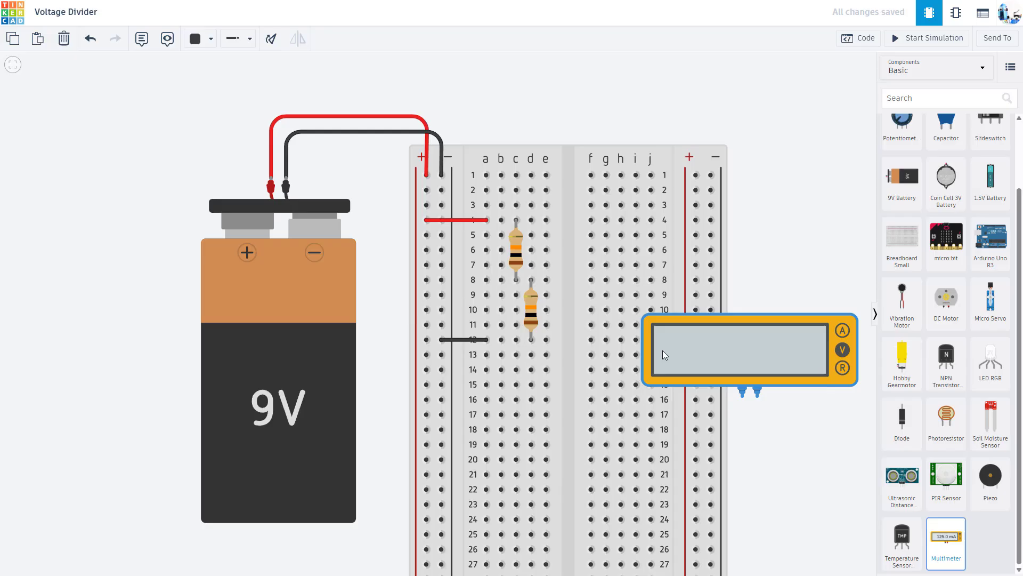
Step: Add two multimeters, wire the upper one across the + and − rails, and start the simulation
left_click_drag(750, 349, 372, 118)
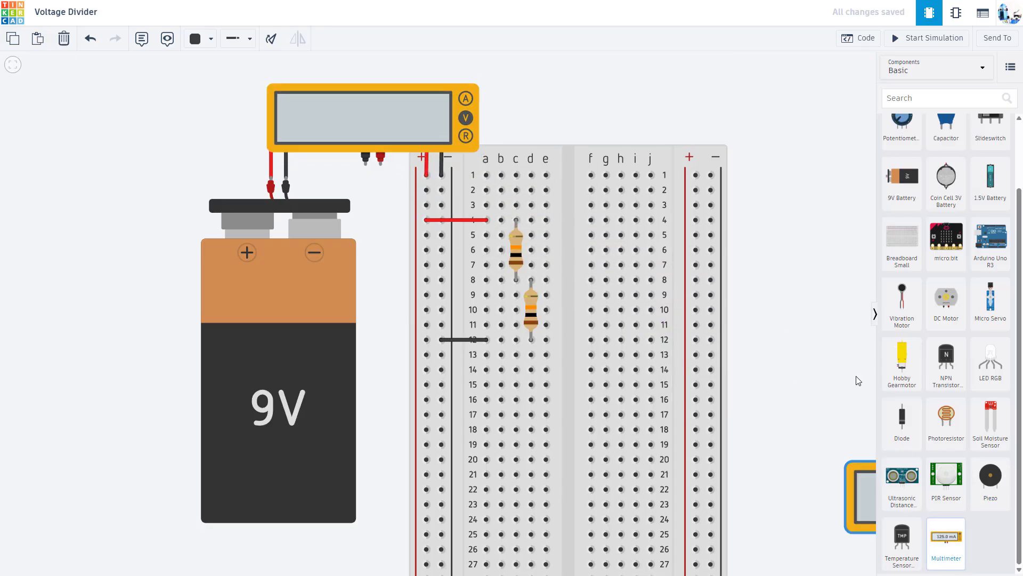
left_click_drag(946, 541, 770, 228)
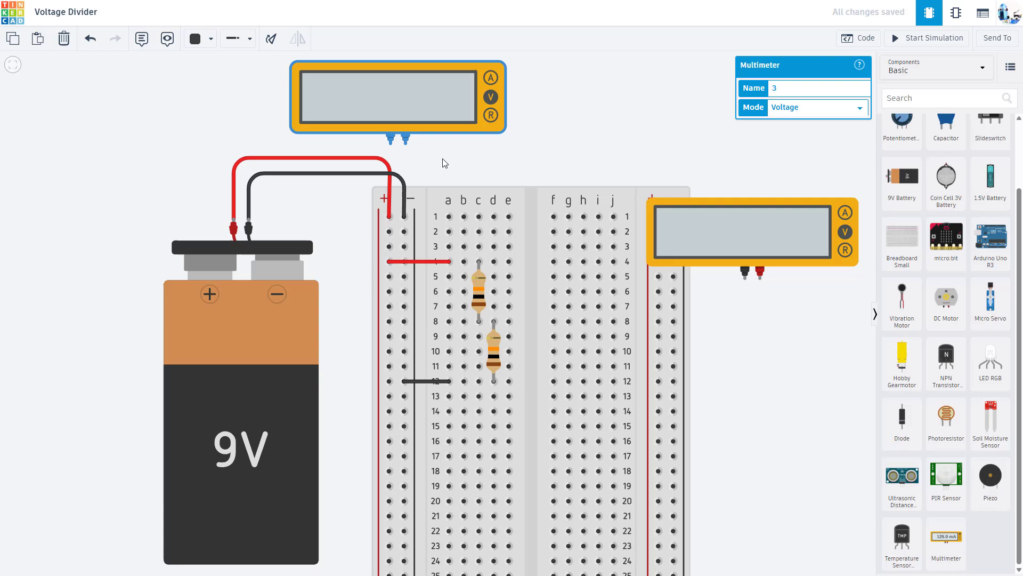
mouse_move(405, 139)
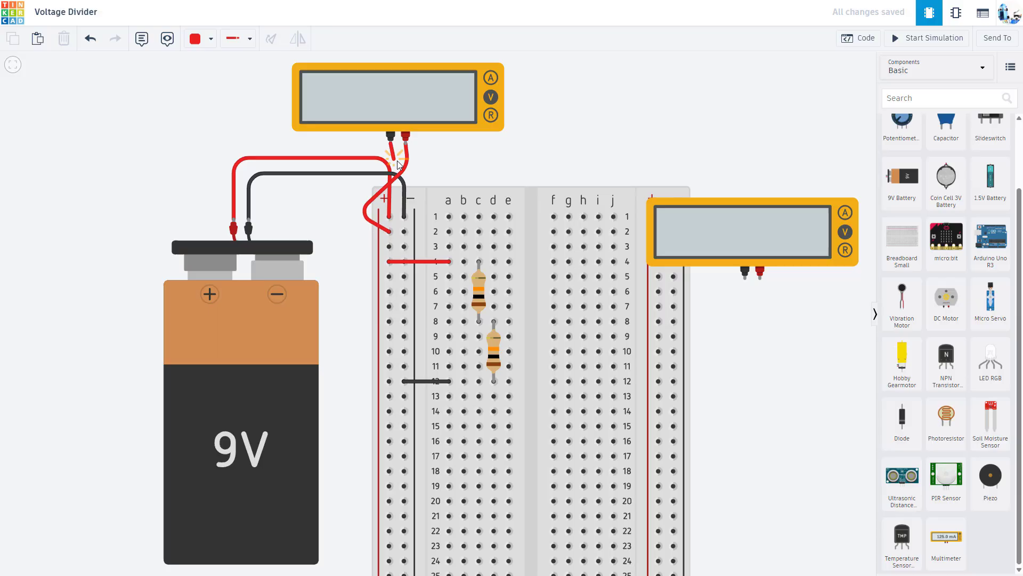
left_click_drag(400, 154, 402, 230)
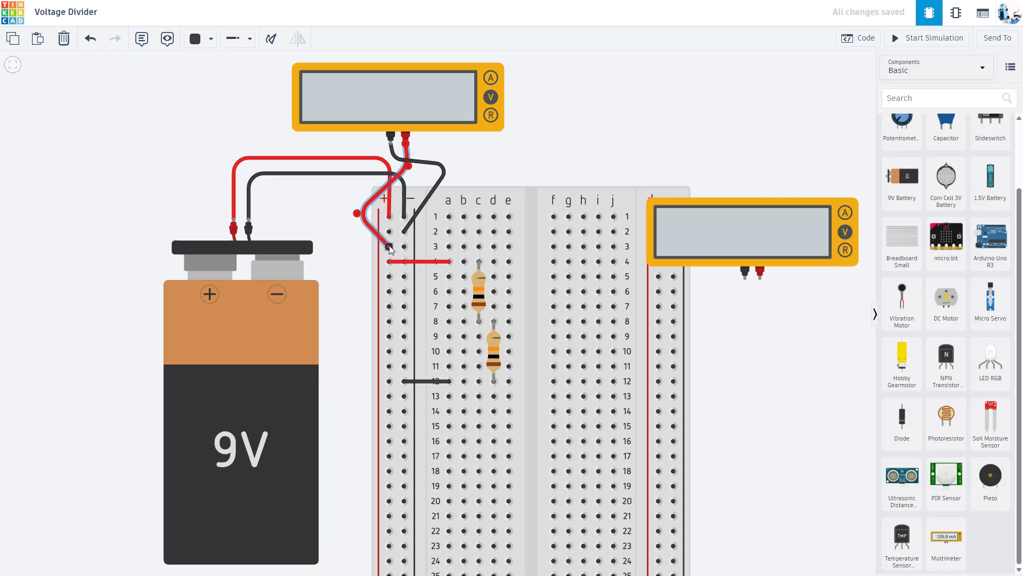
left_click(927, 38)
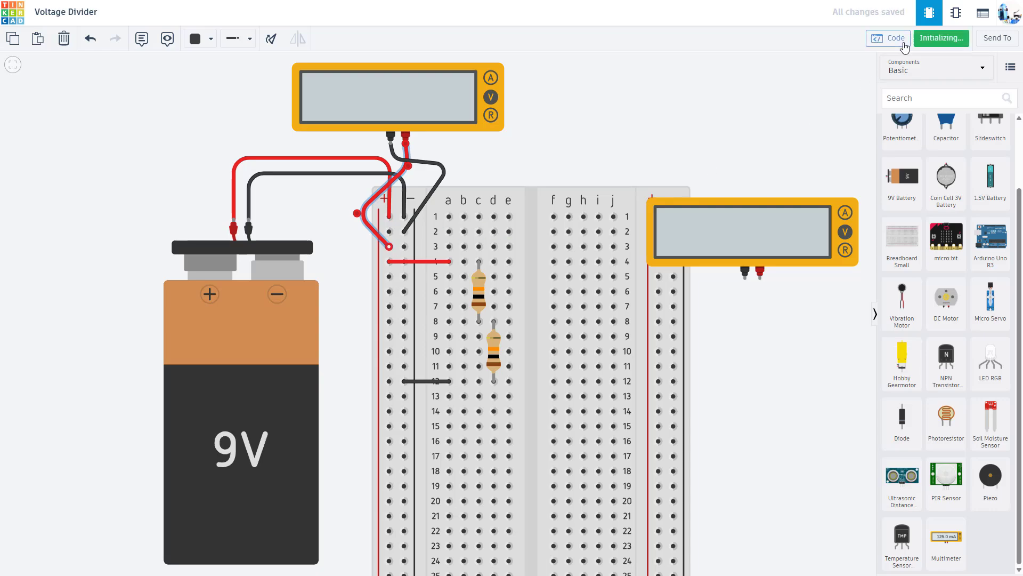
Step: Stop the simulation, wire the second meter across the lower resistor at rows 8 and 12, and rerun it
left_click(940, 38)
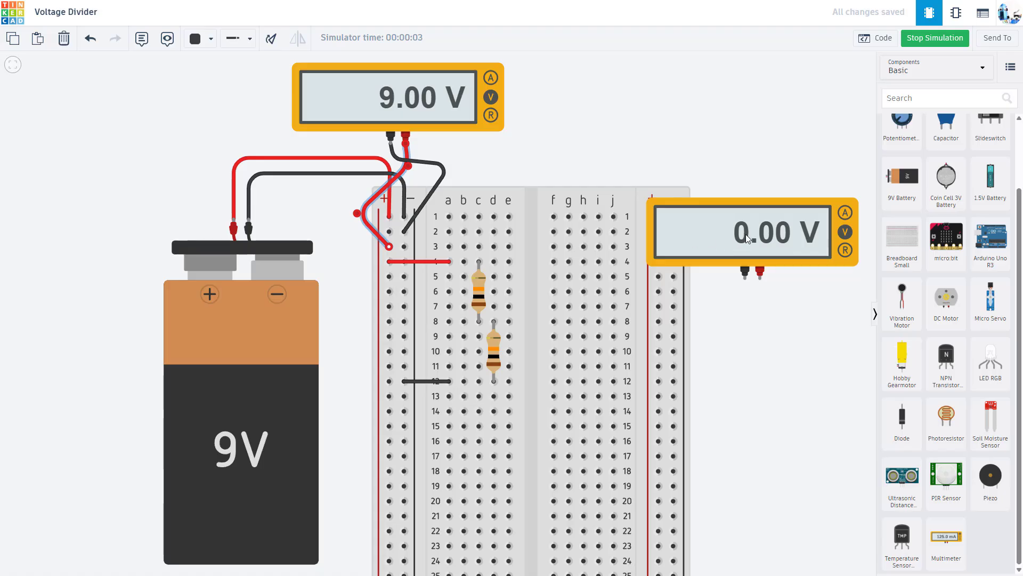
left_click(935, 39)
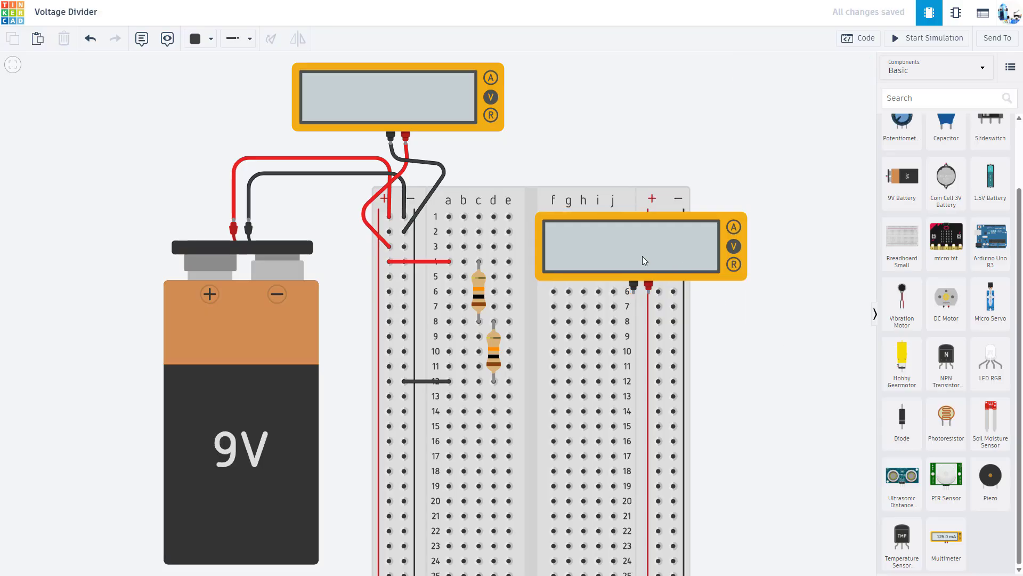
left_click(464, 382)
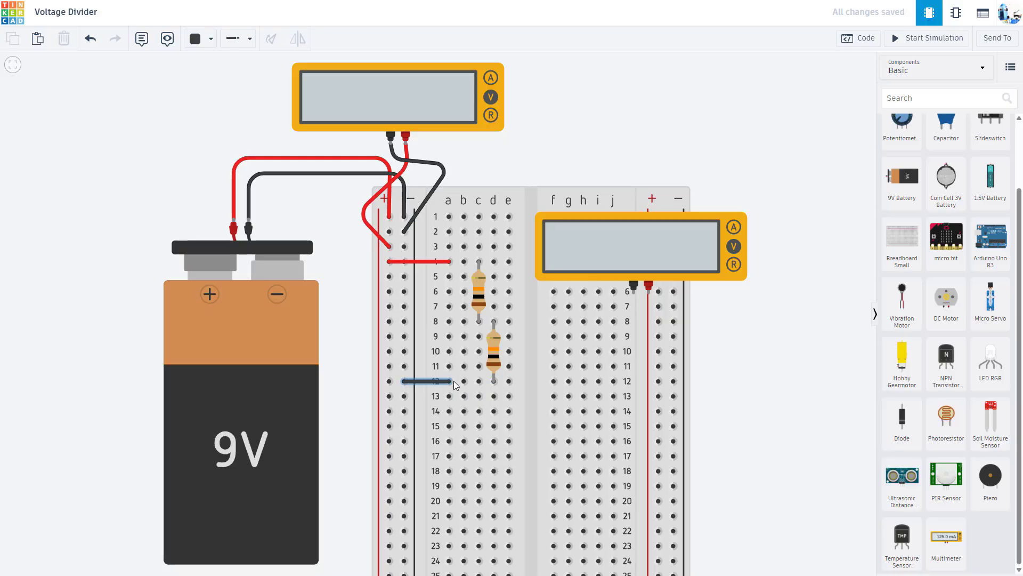
mouse_move(632, 295)
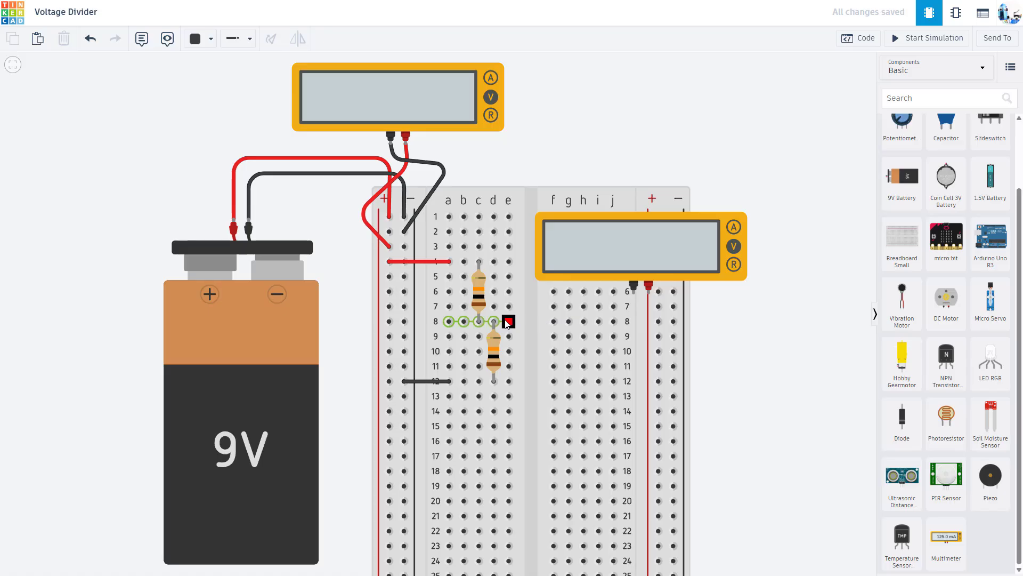
mouse_move(479, 322)
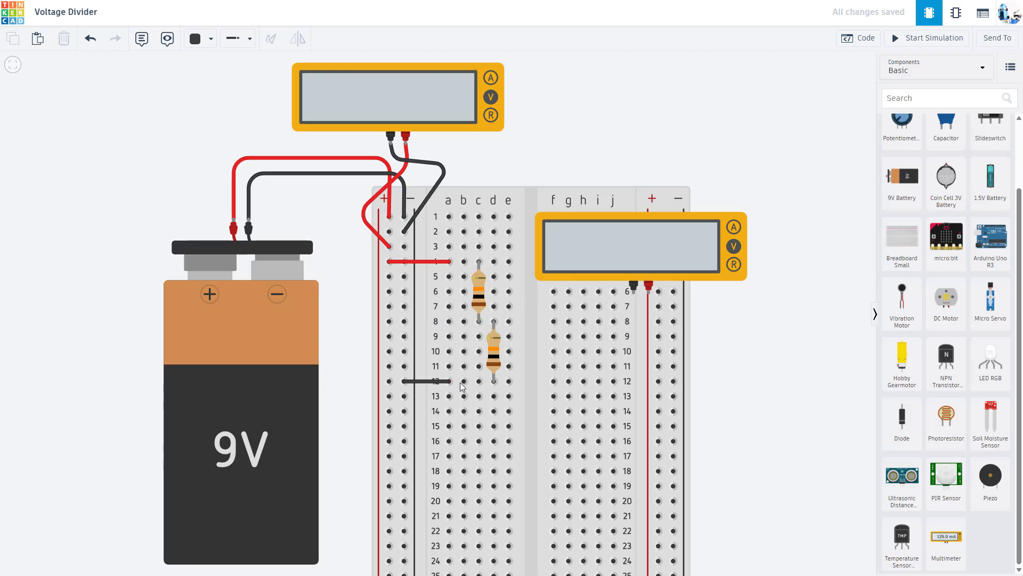
left_click_drag(632, 291, 642, 351)
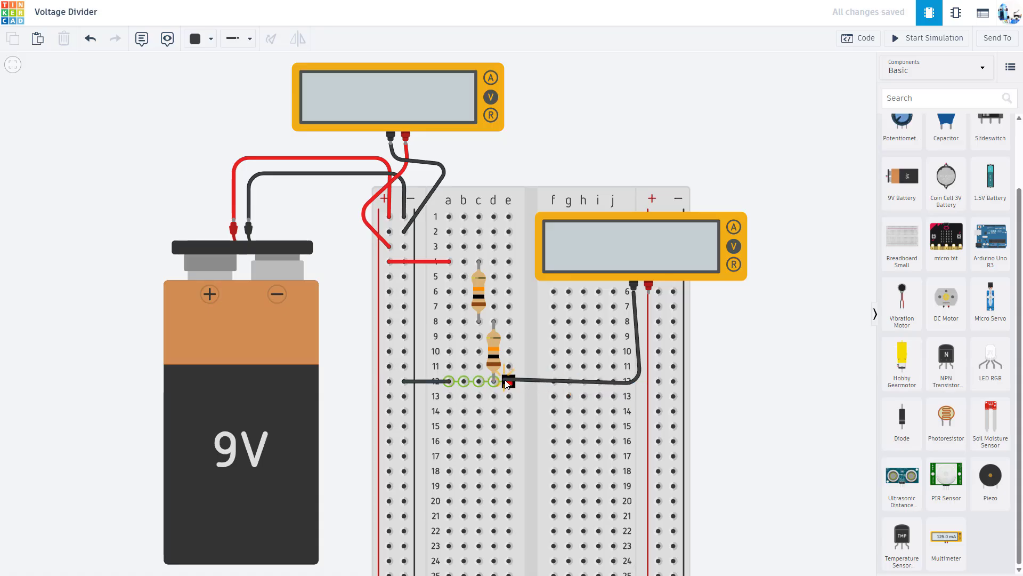
left_click_drag(505, 381, 598, 321)
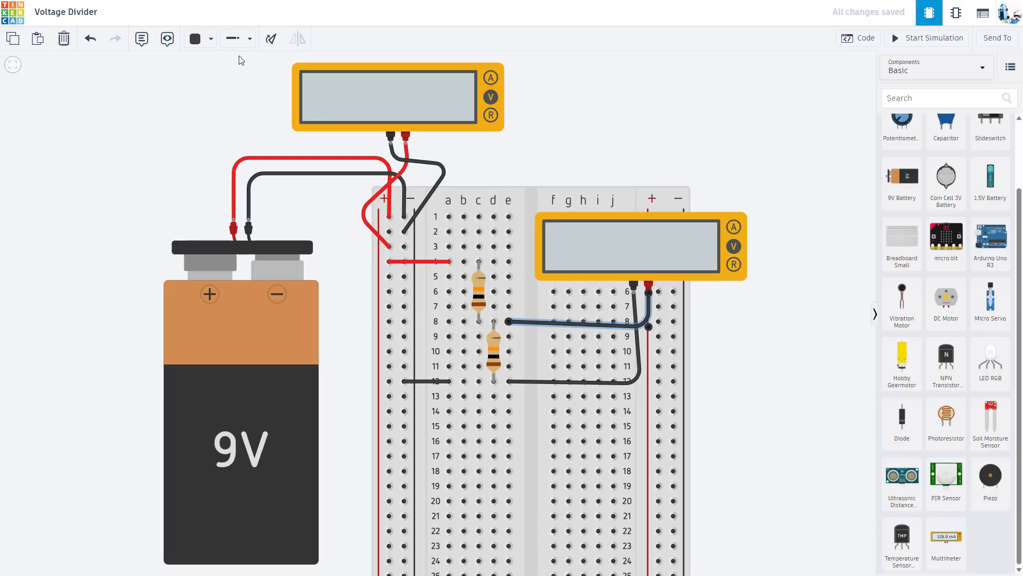
left_click(222, 92)
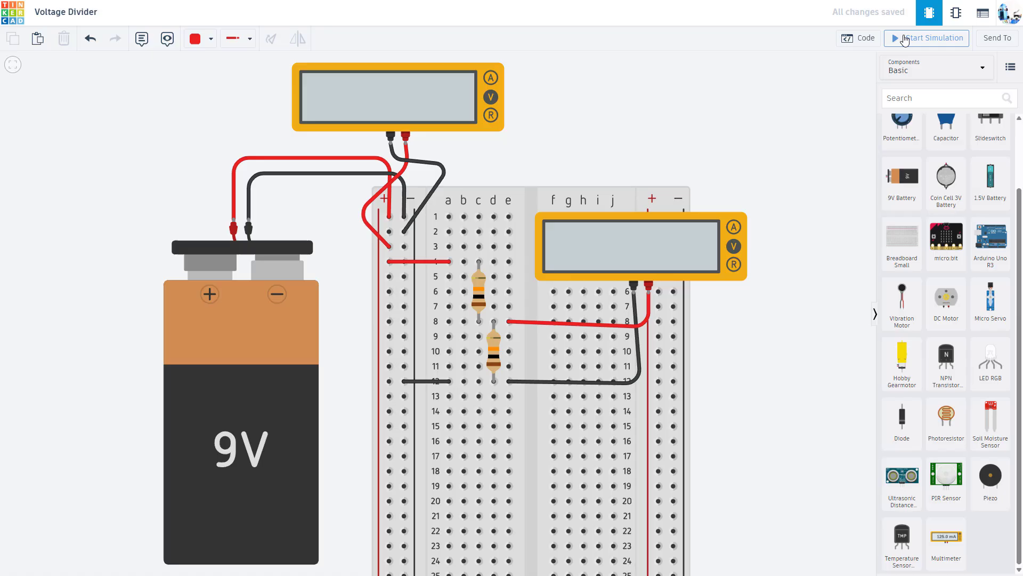
left_click(927, 38)
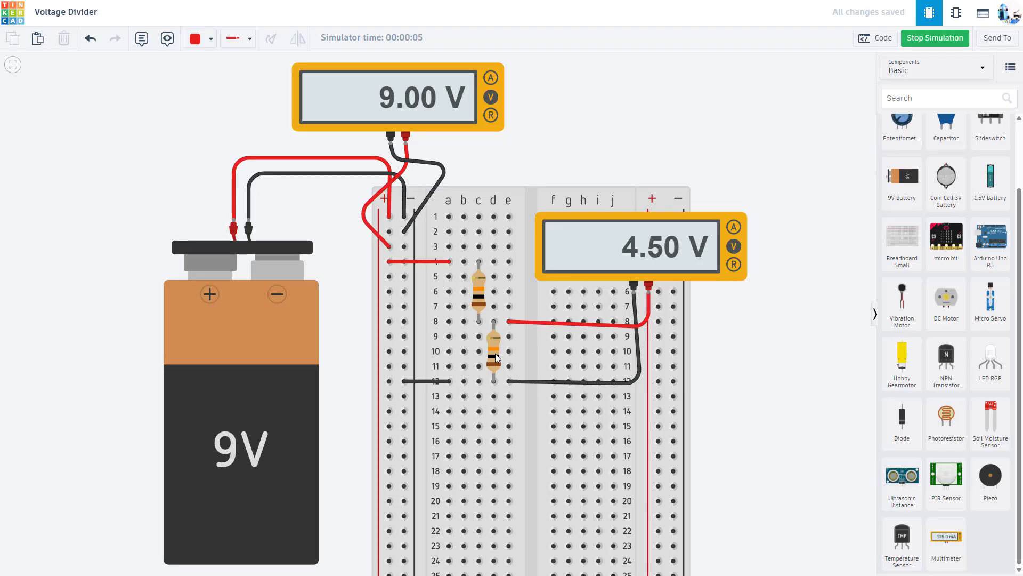
Step: Set the lower resistor to 20 kΩ and rerun the simulation, reading 9.00 V in and 6.00 V out
left_click(935, 39)
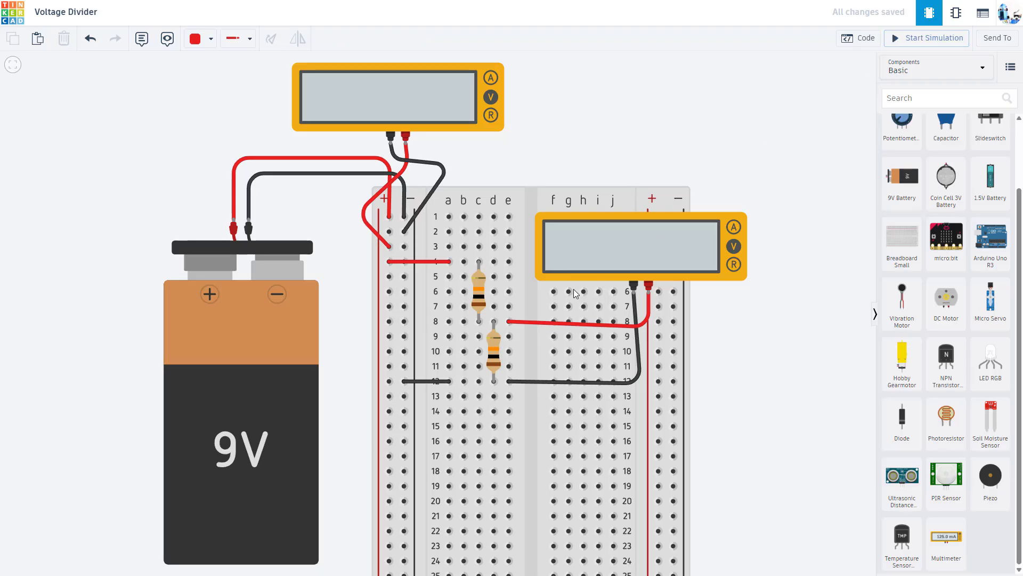
left_click(493, 351)
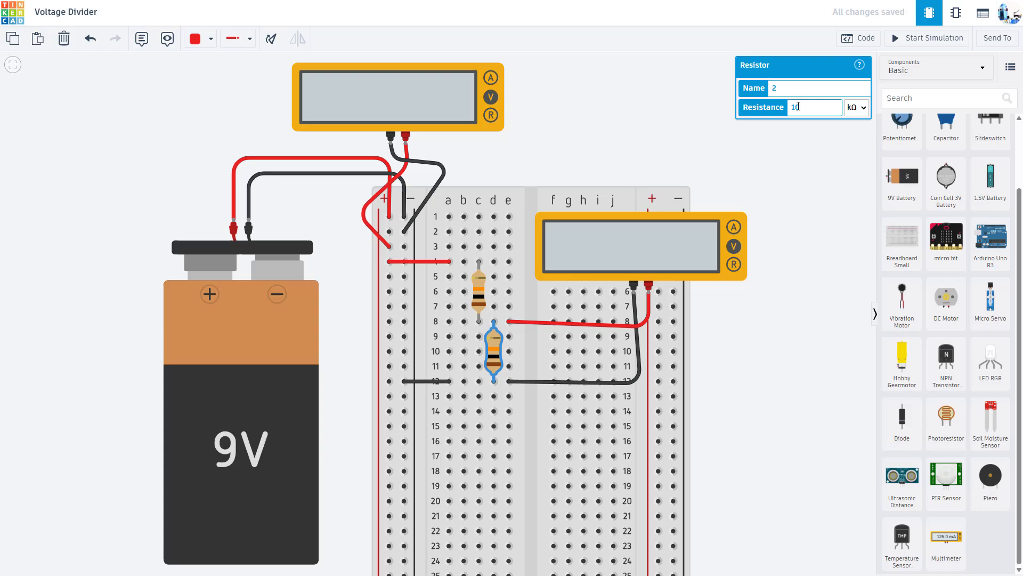
type("20")
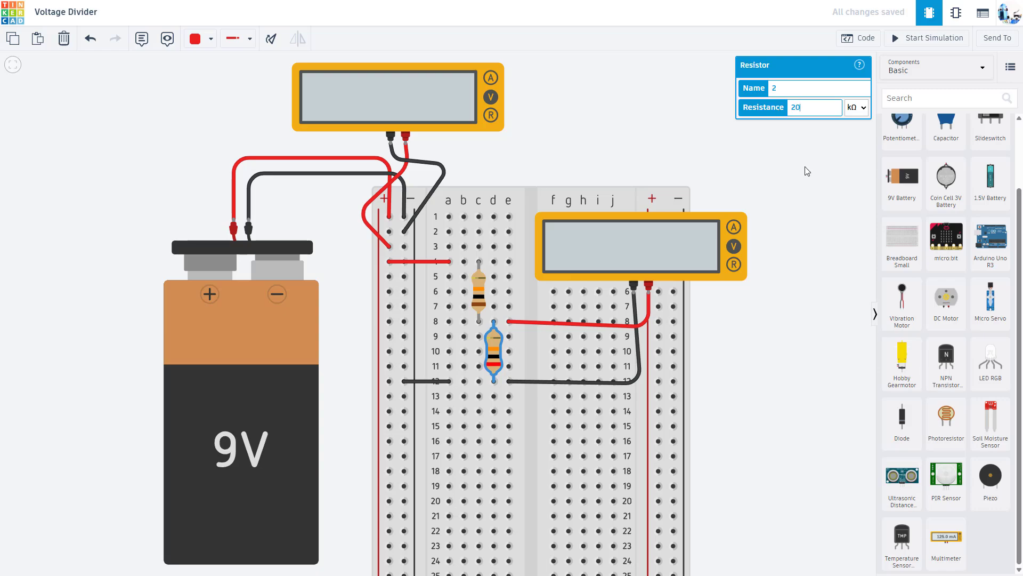
left_click(926, 39)
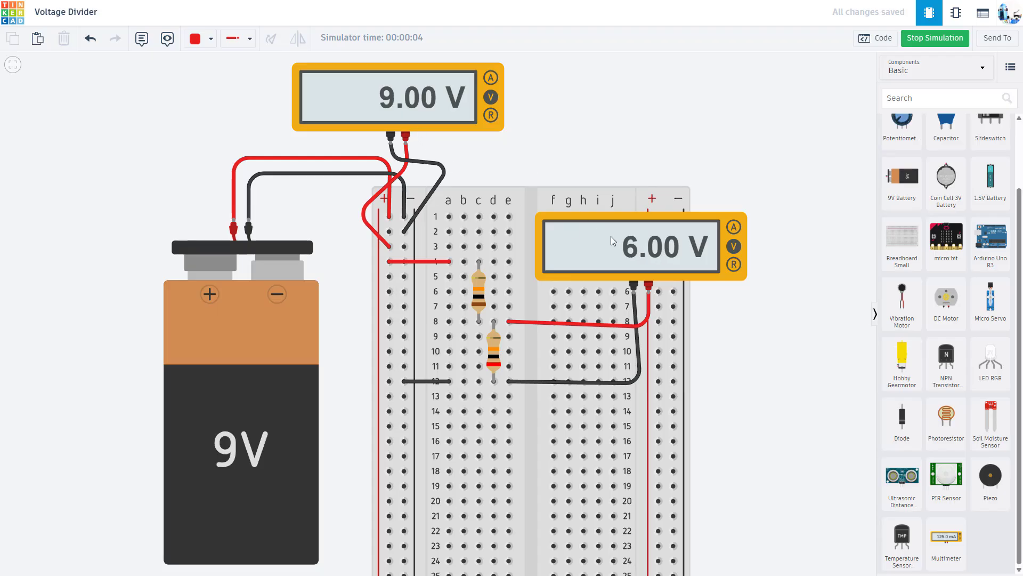
mouse_move(673, 258)
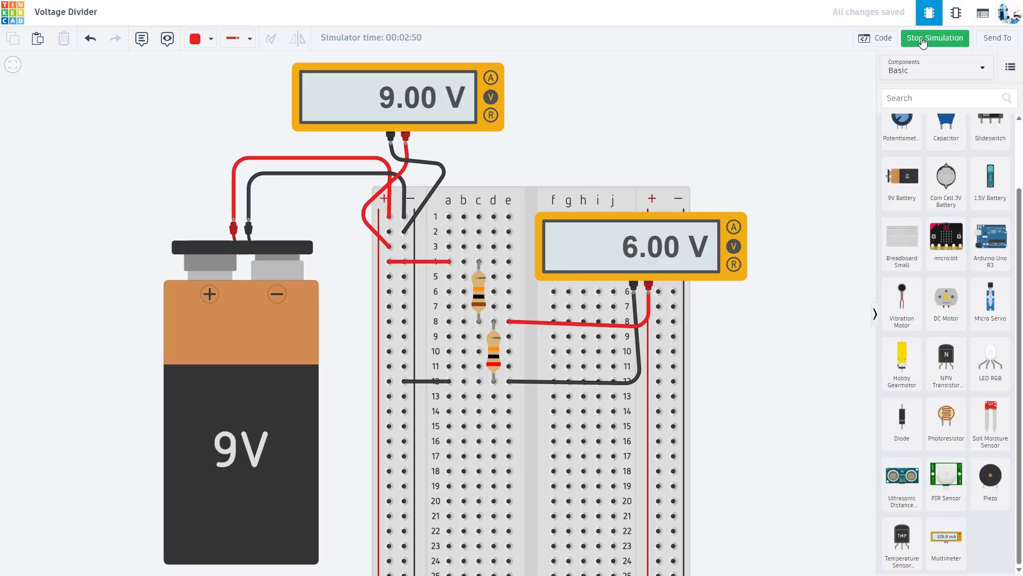
left_click(934, 39)
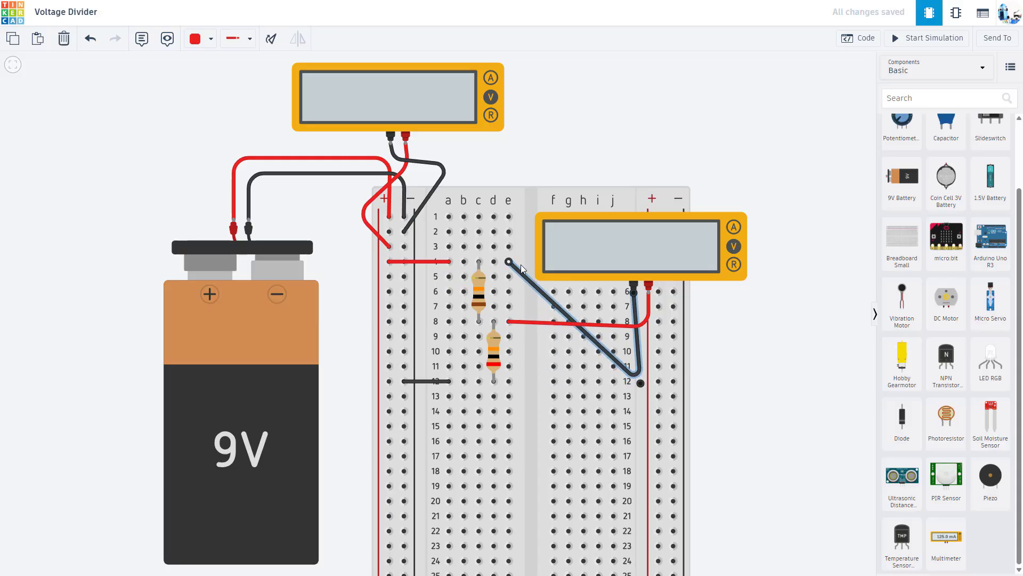
Step: Rerun the simulation with the output meter across the upper resistor, reading 3.00 V
left_click(927, 39)
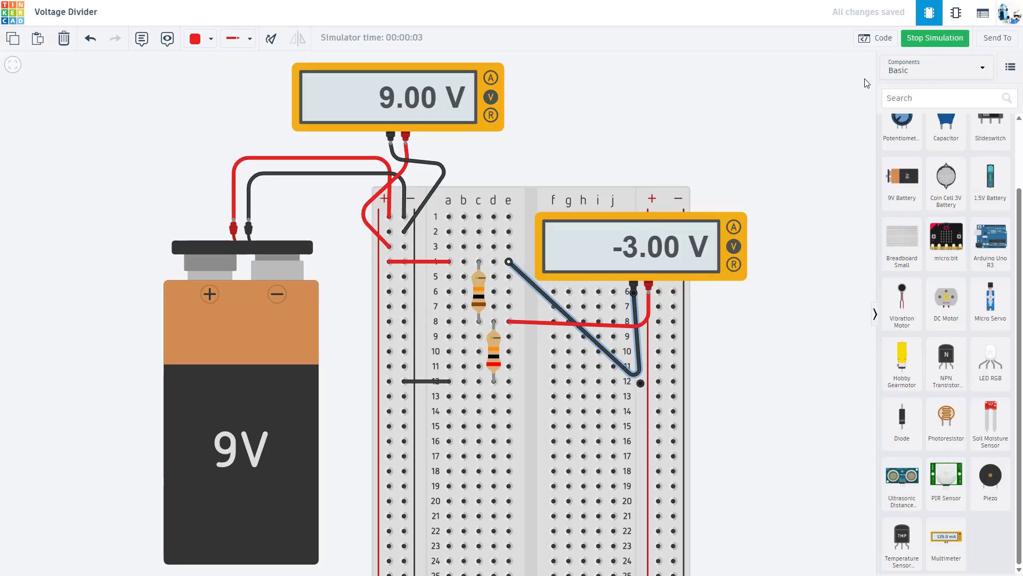
left_click(935, 39)
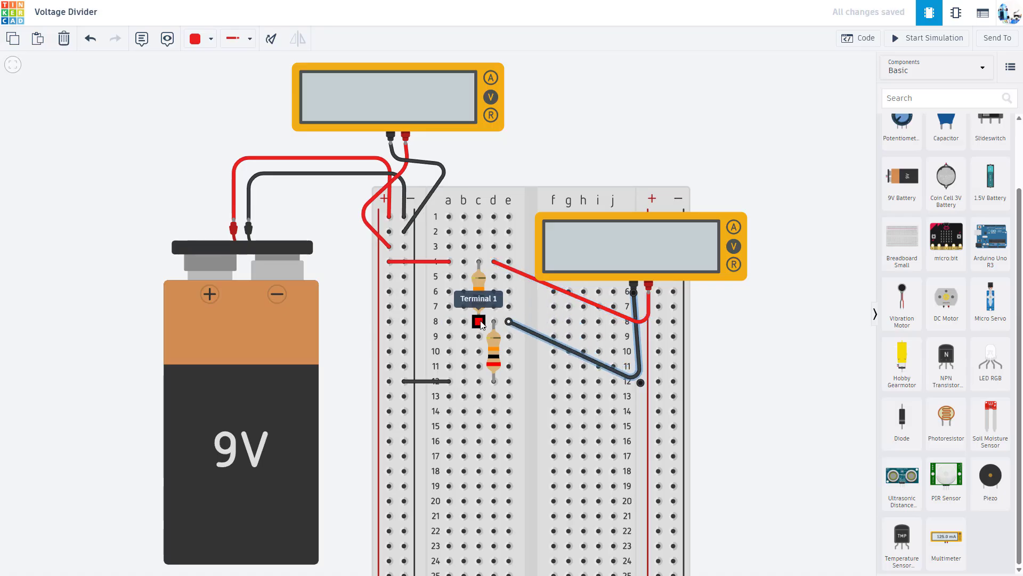
left_click(931, 38)
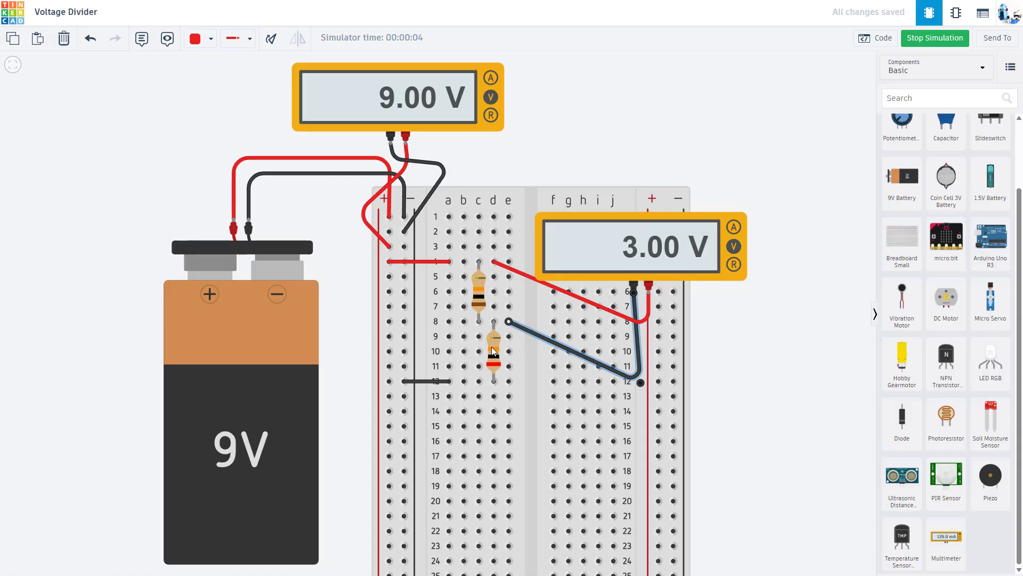
left_click(464, 321)
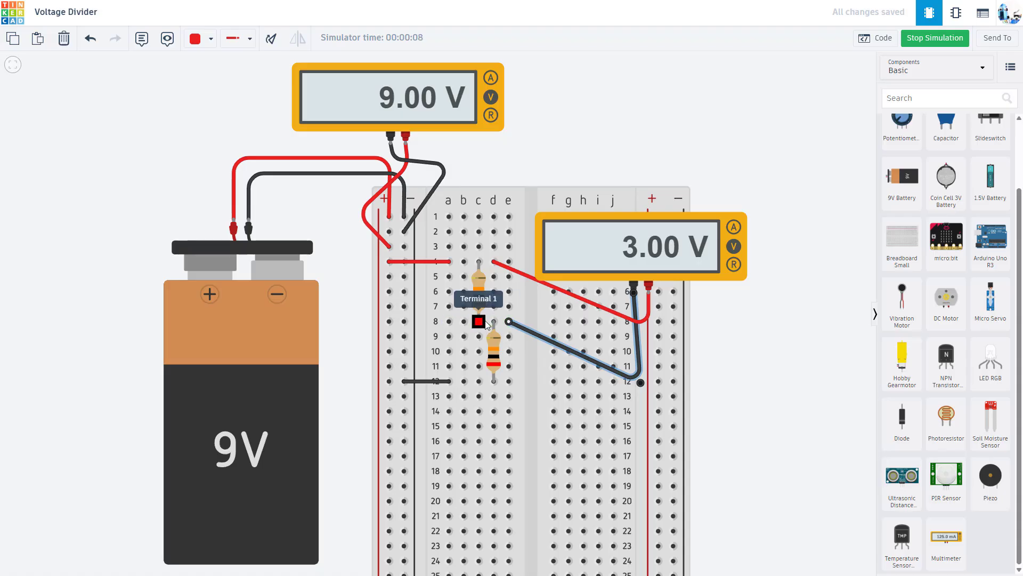
mouse_move(493, 324)
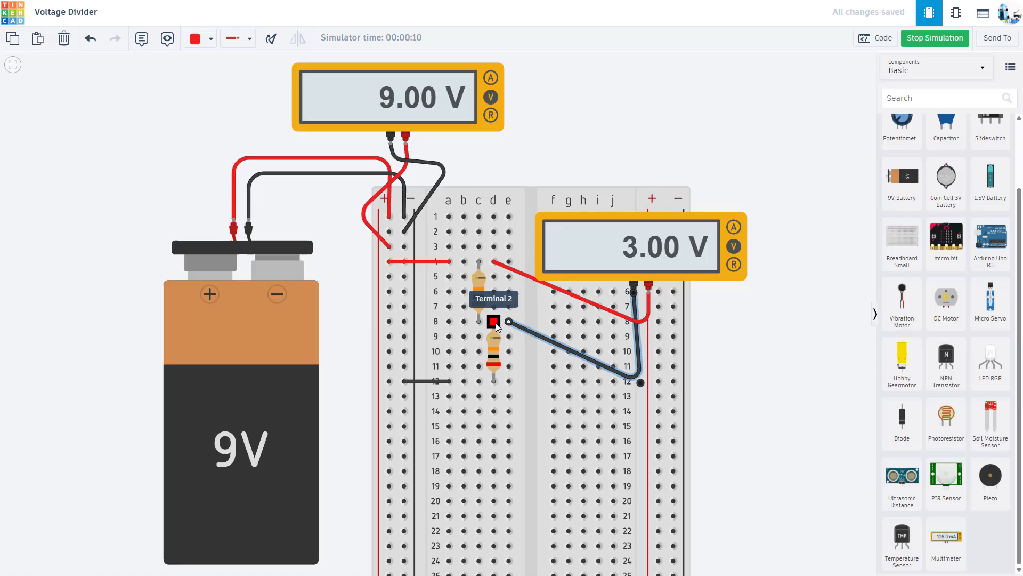
mouse_move(611, 298)
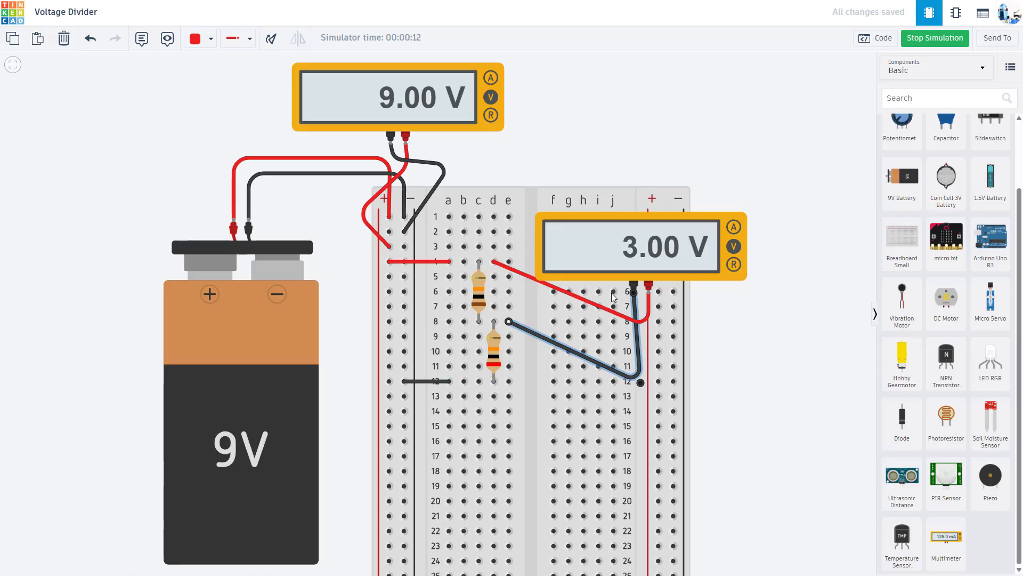
mouse_move(473, 269)
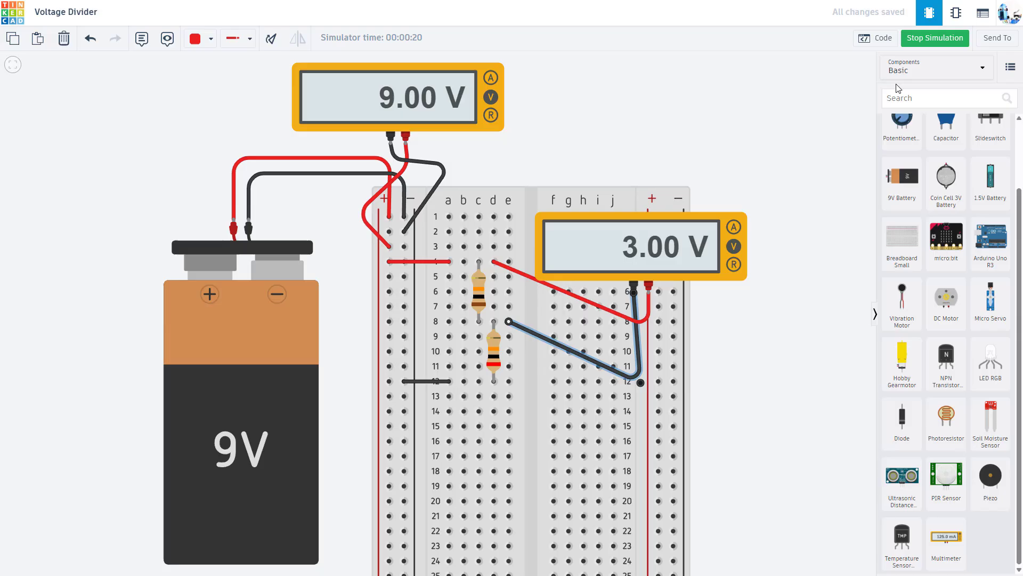
Step: Move the meter lead back below the lower resistor, enter 20 for the upper resistor, and rerun to read 6.00 V
left_click(935, 37)
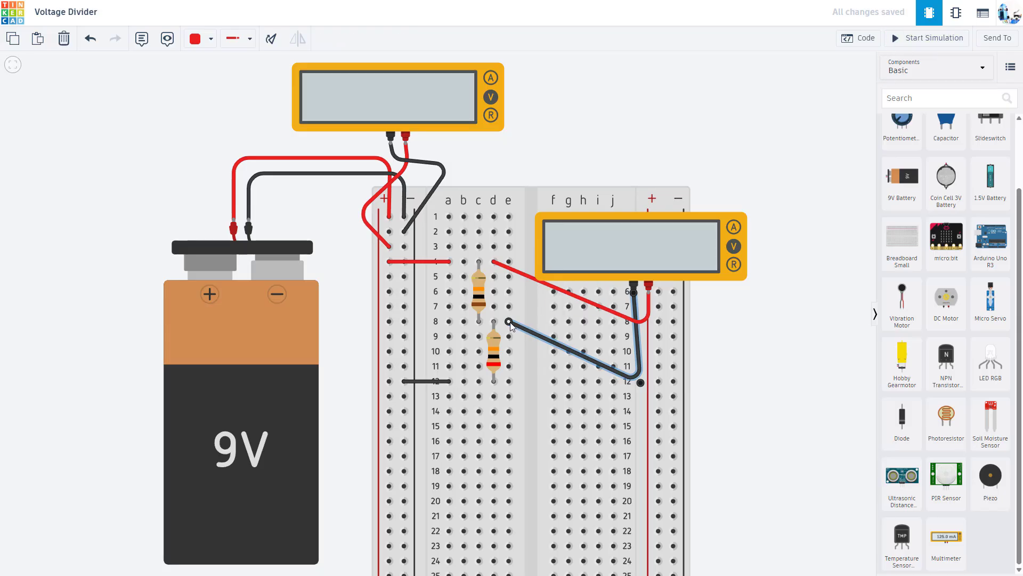
left_click_drag(641, 382, 641, 425)
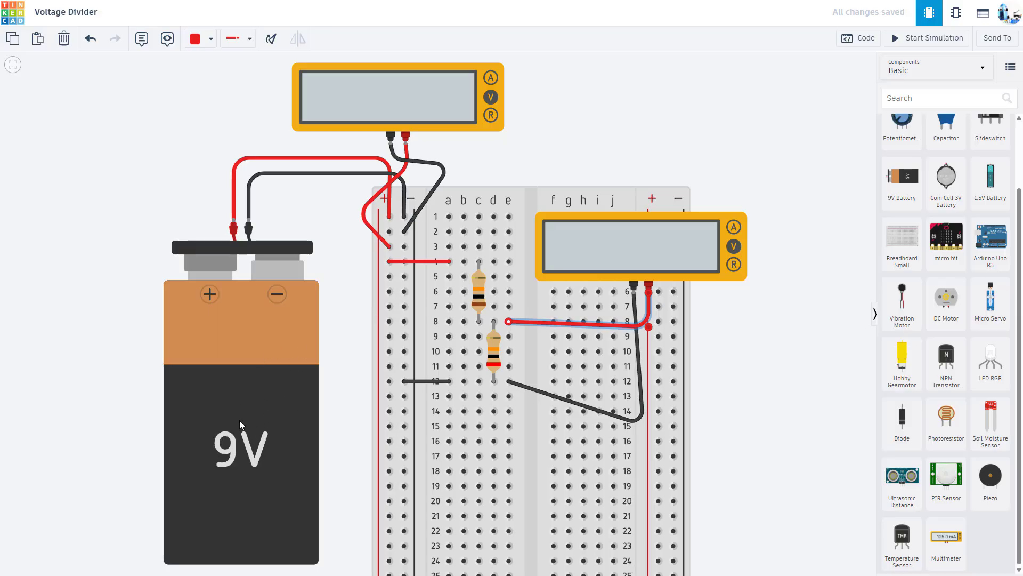
mouse_move(237, 431)
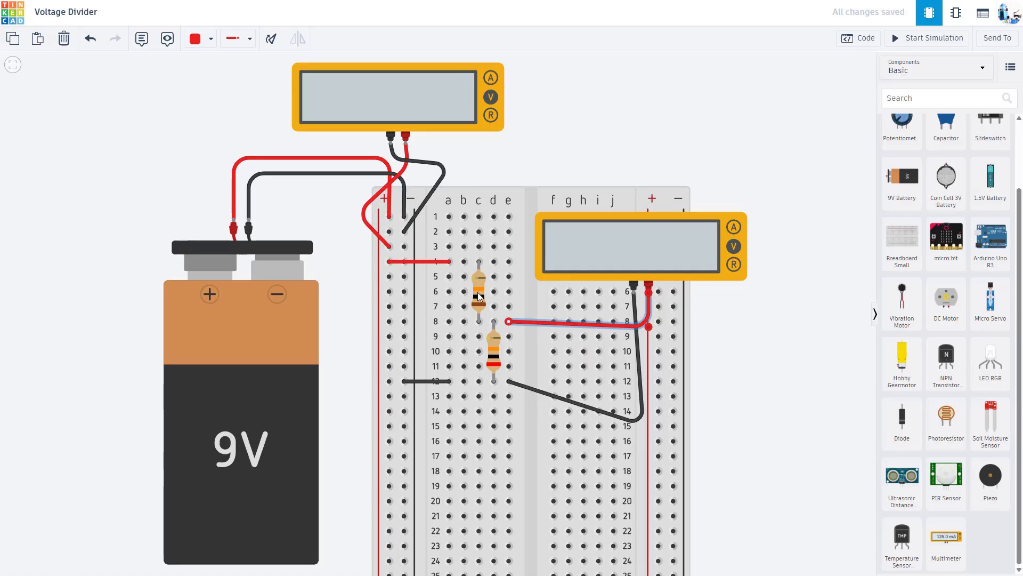
left_click(478, 292)
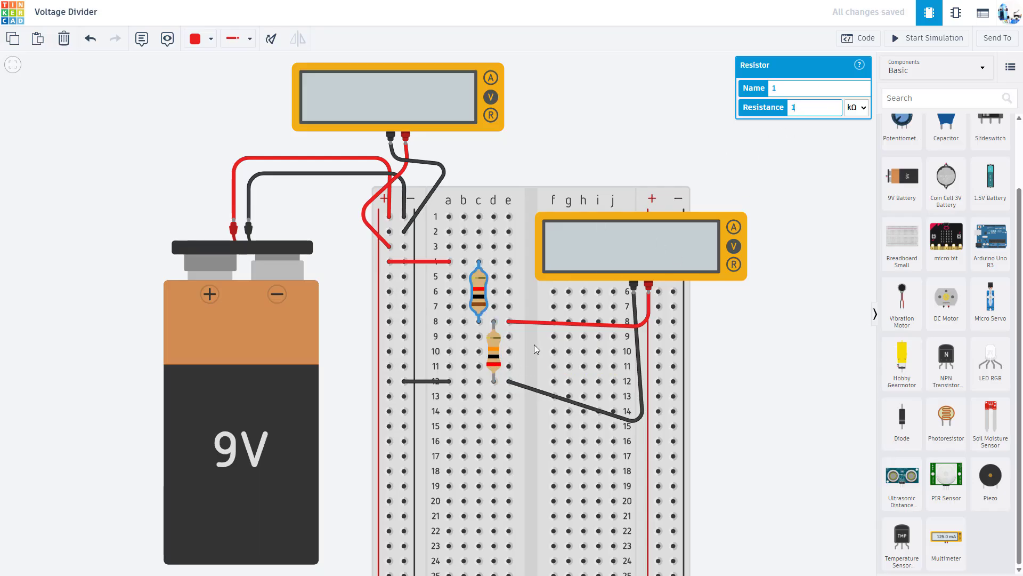
type("20")
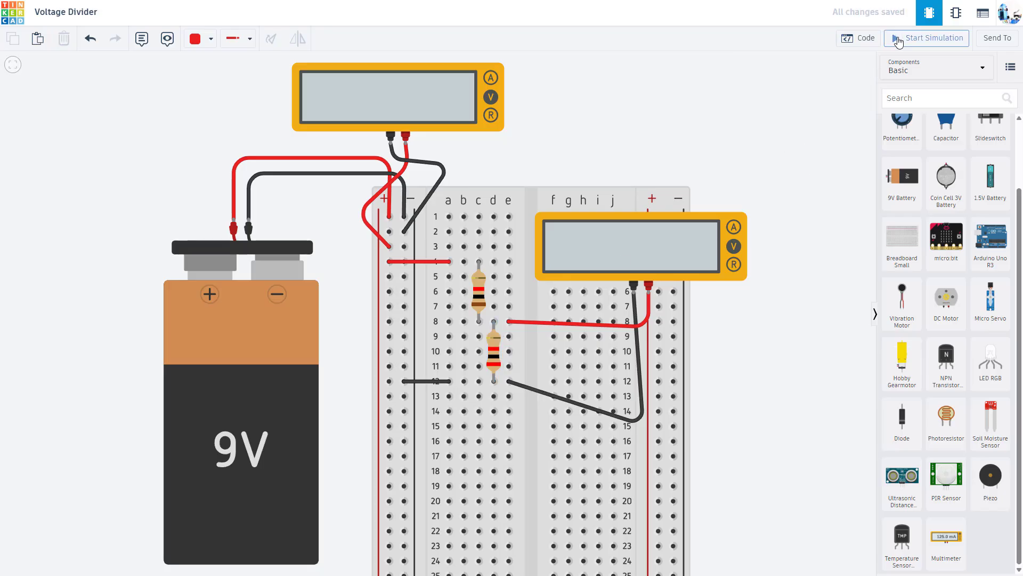
left_click(926, 39)
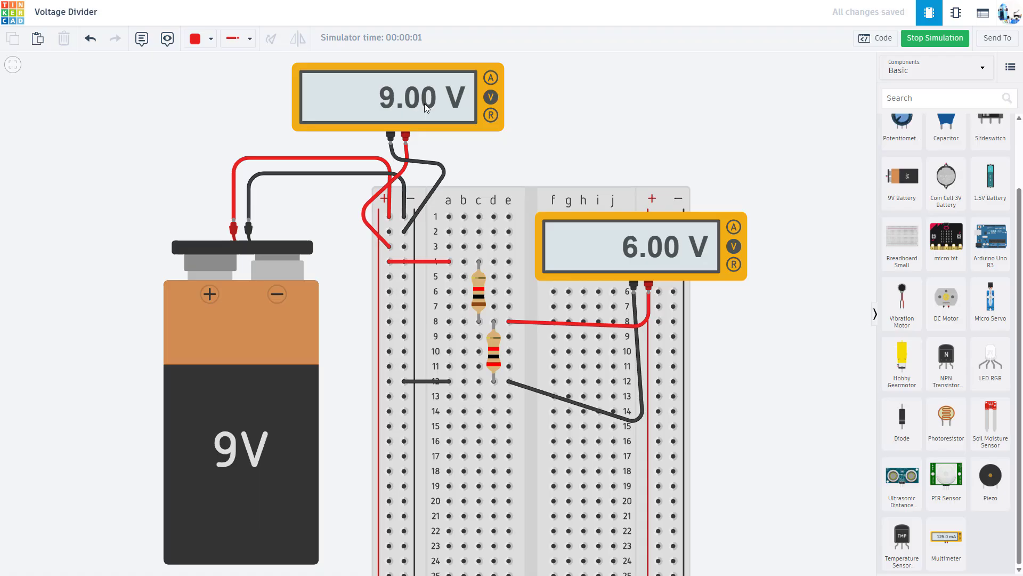
mouse_move(594, 260)
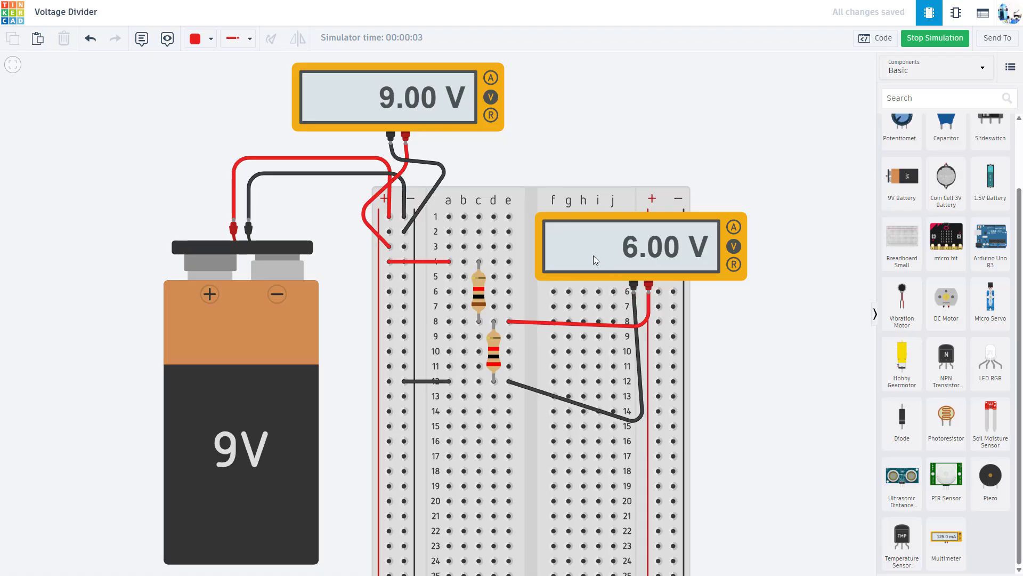
left_click(935, 38)
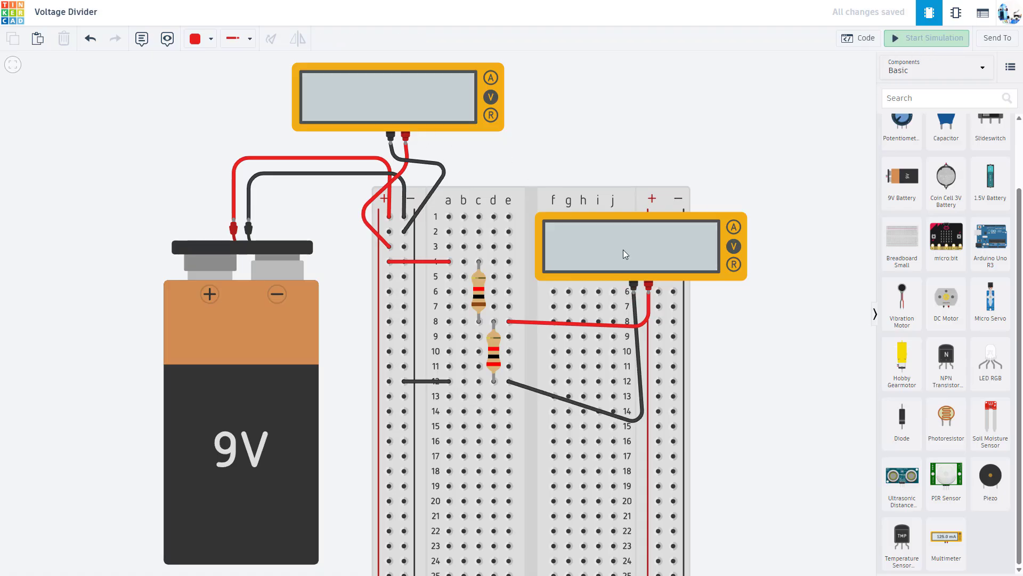
Step: Set the resistors to 1 kΩ and 2 kΩ and run the simulation, reading 8.96 V in and 5.97 V out
left_click(479, 294)
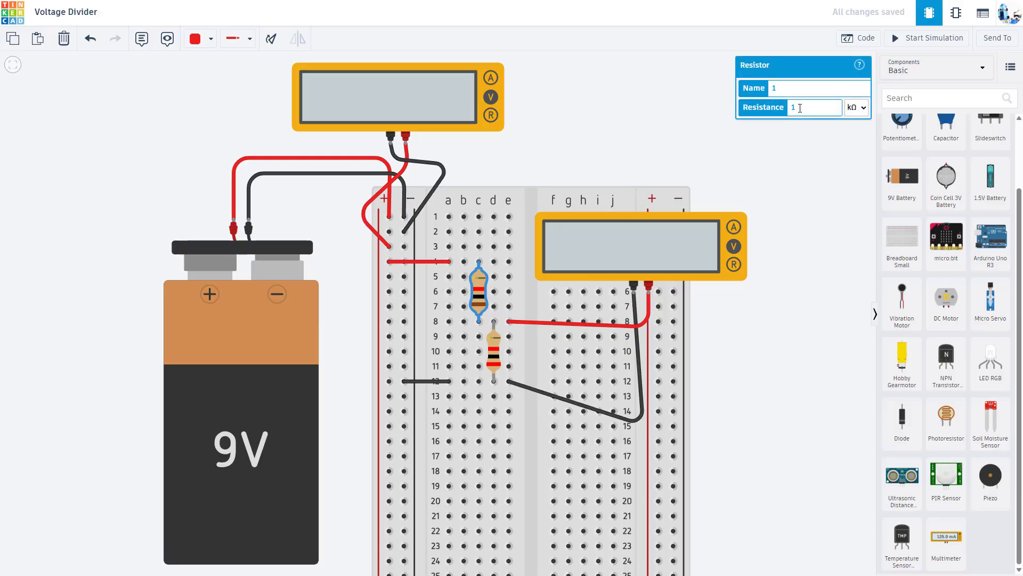
left_click(855, 107)
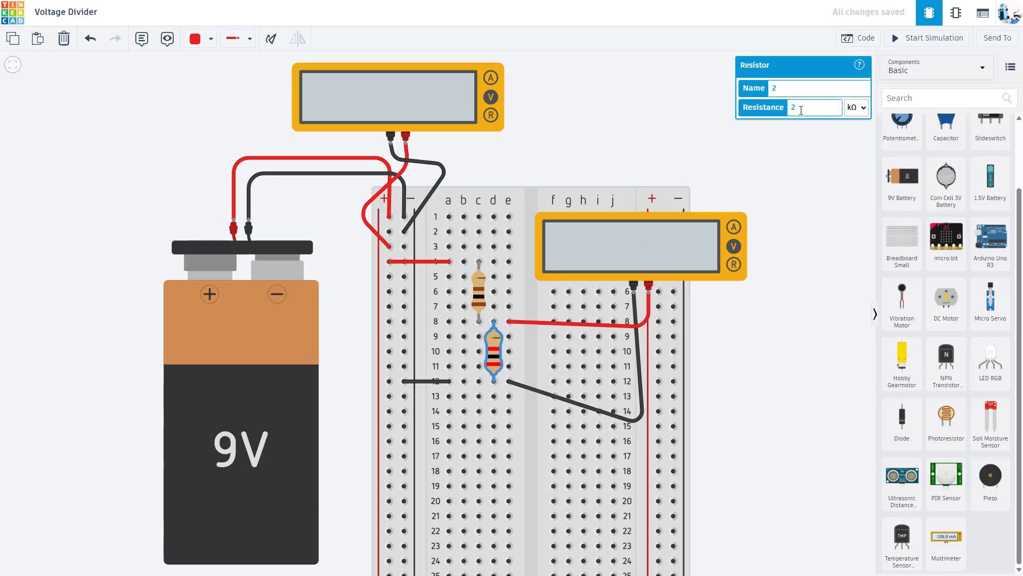
left_click(855, 108)
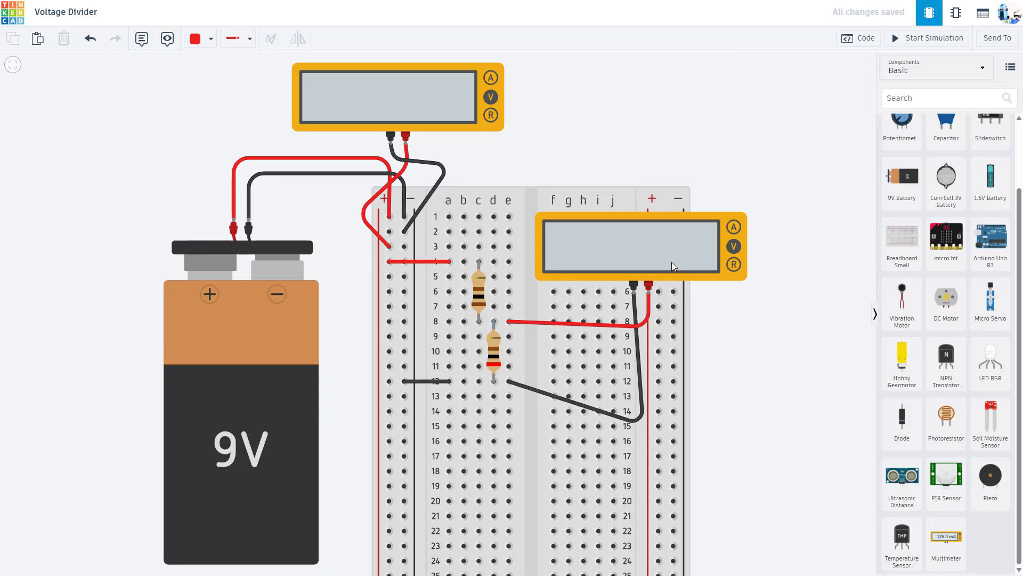
left_click(928, 38)
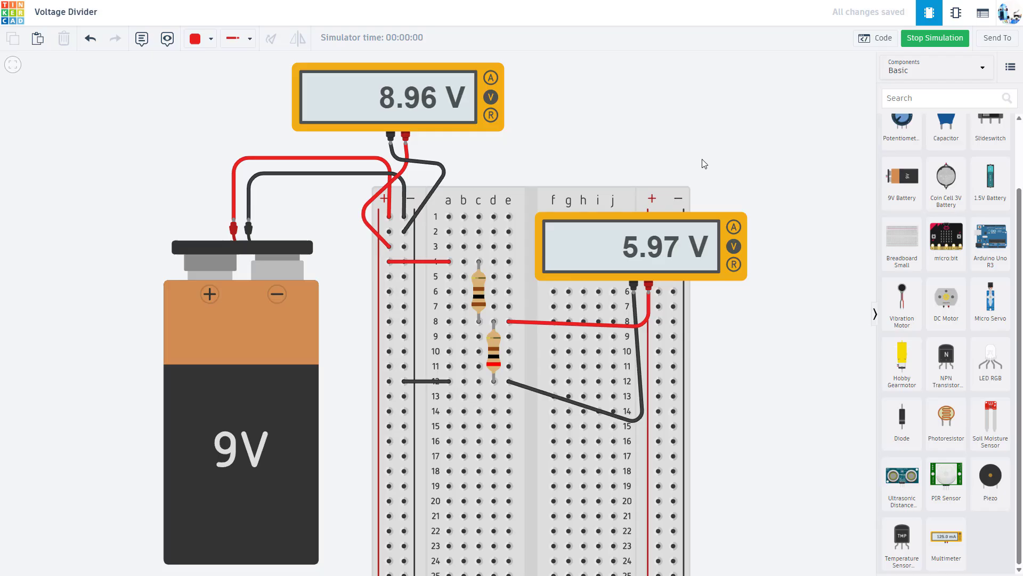
mouse_move(436, 122)
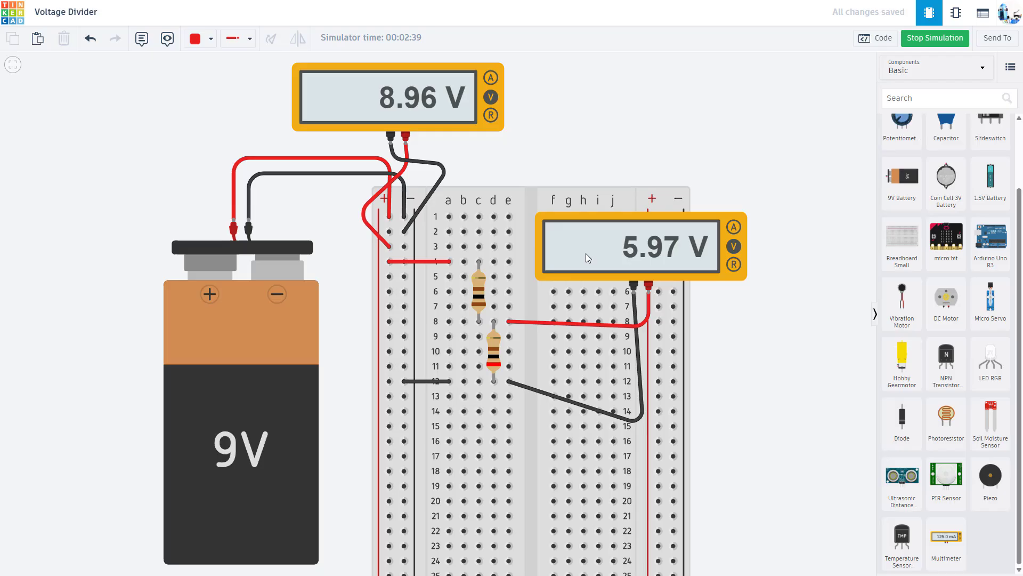
mouse_move(516, 246)
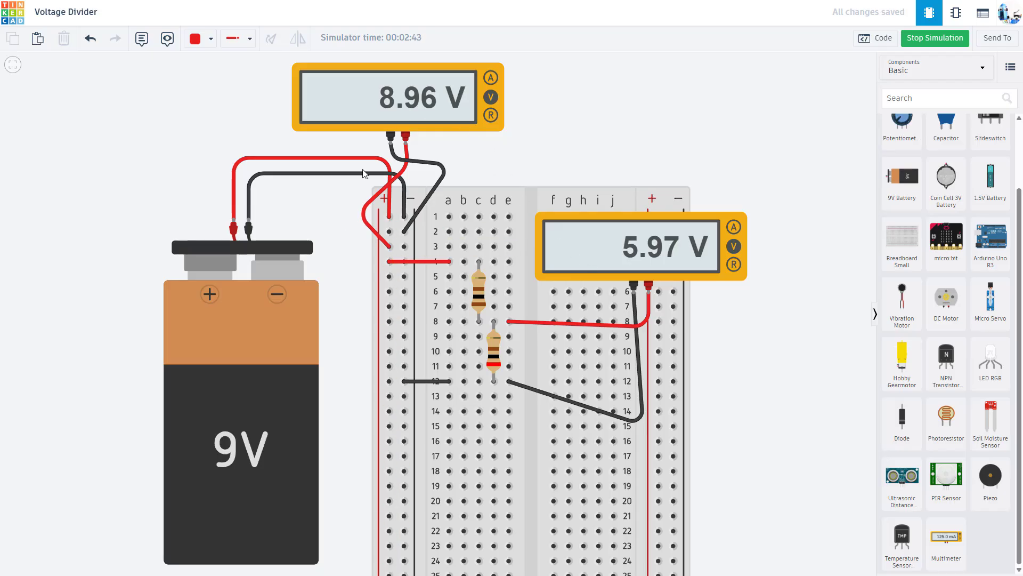
mouse_move(486, 293)
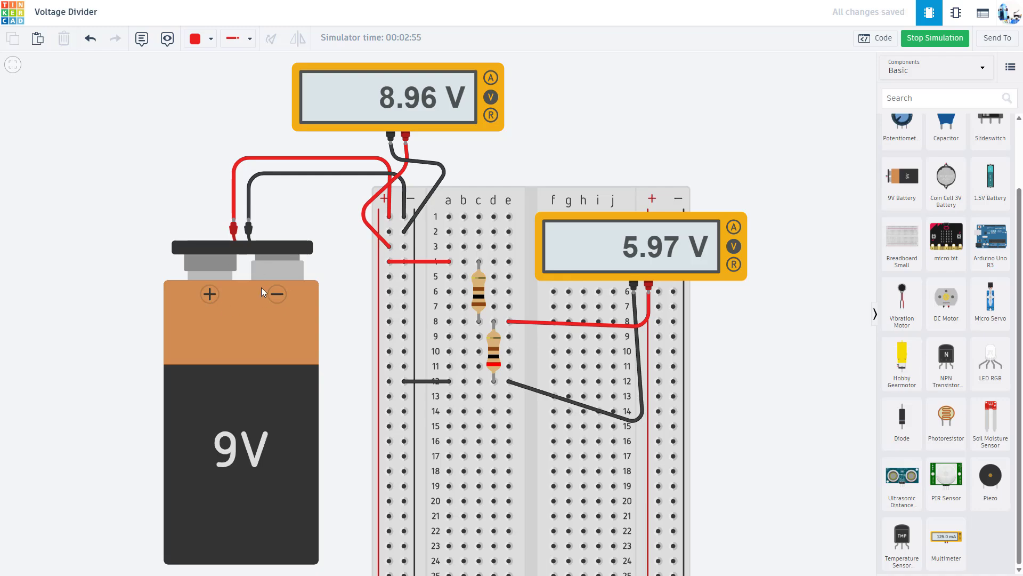
mouse_move(245, 253)
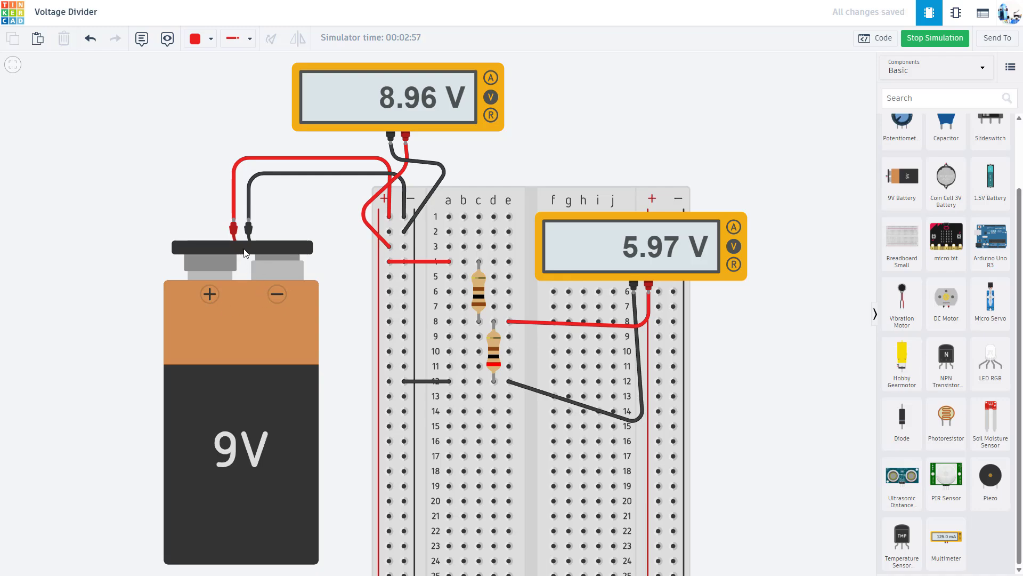
mouse_move(240, 449)
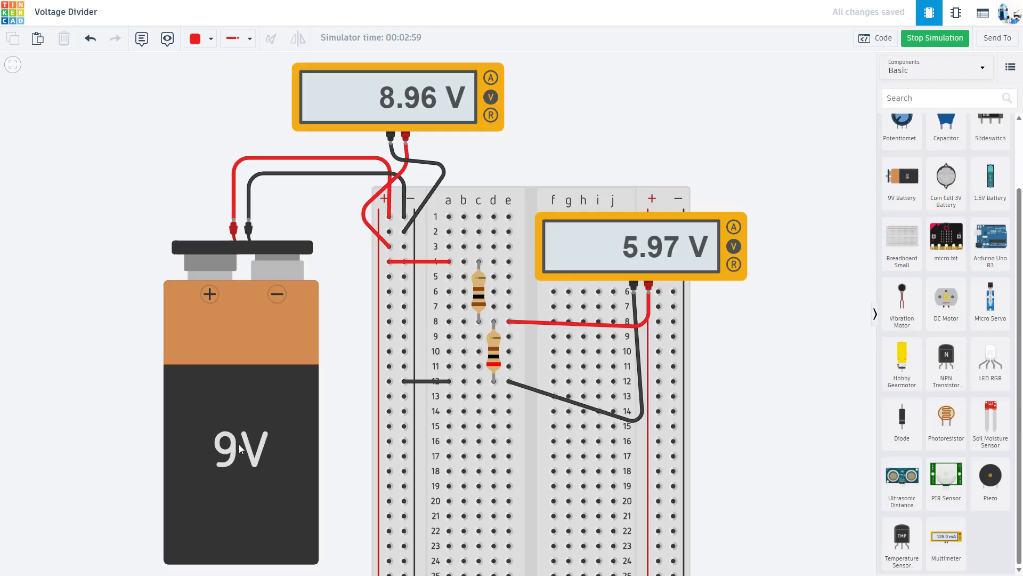
mouse_move(225, 259)
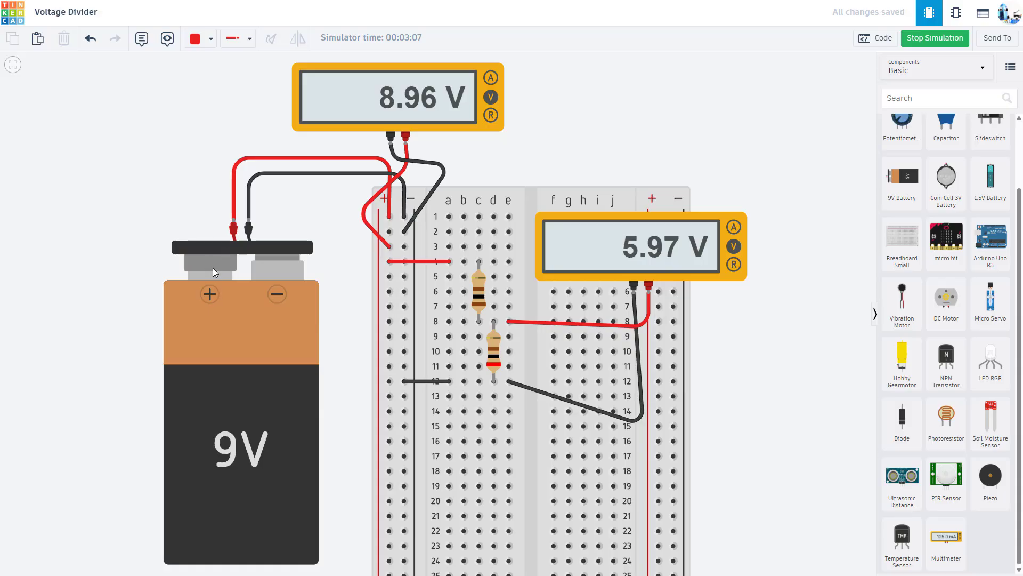
mouse_move(217, 290)
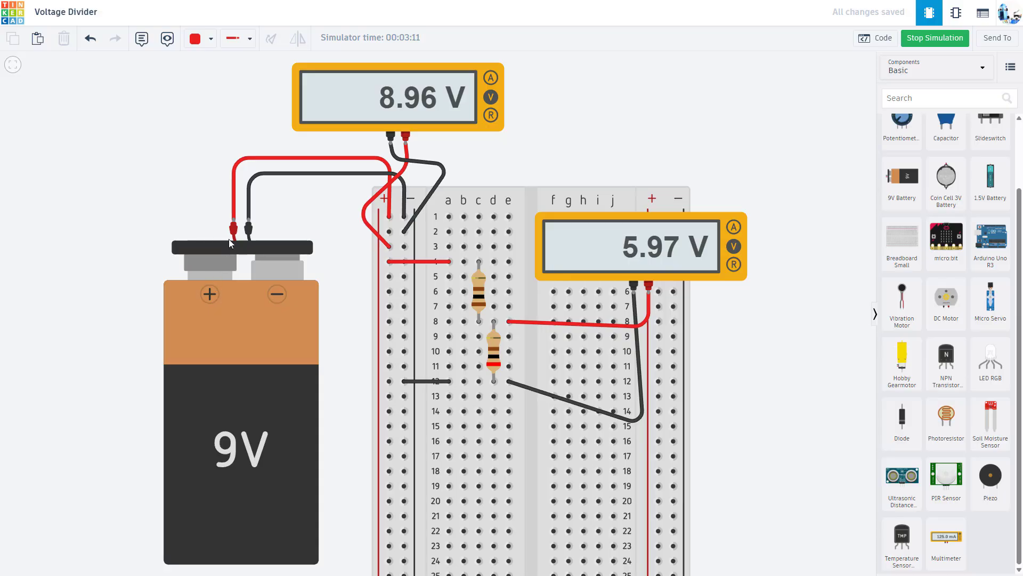
mouse_move(234, 220)
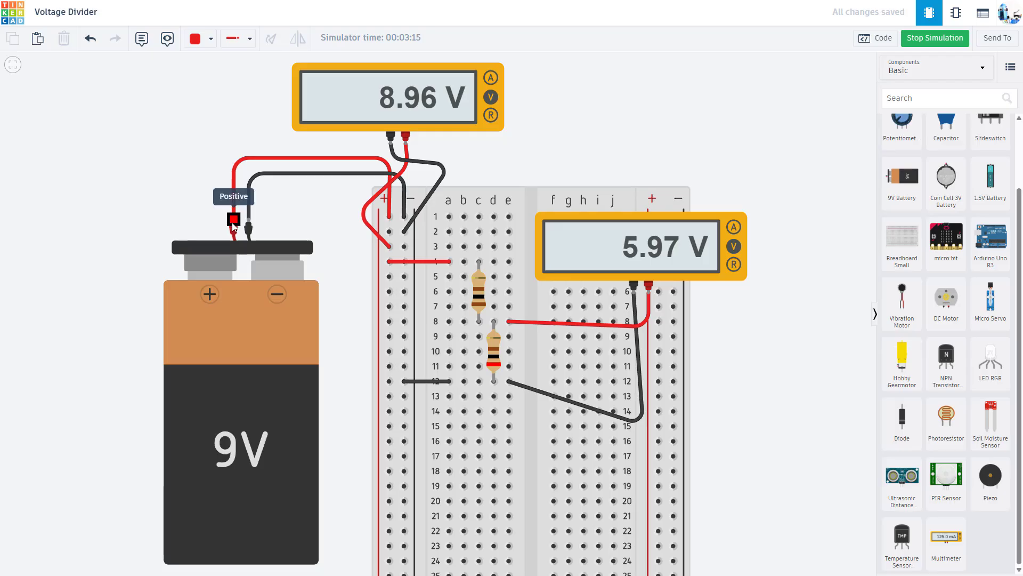
mouse_move(216, 333)
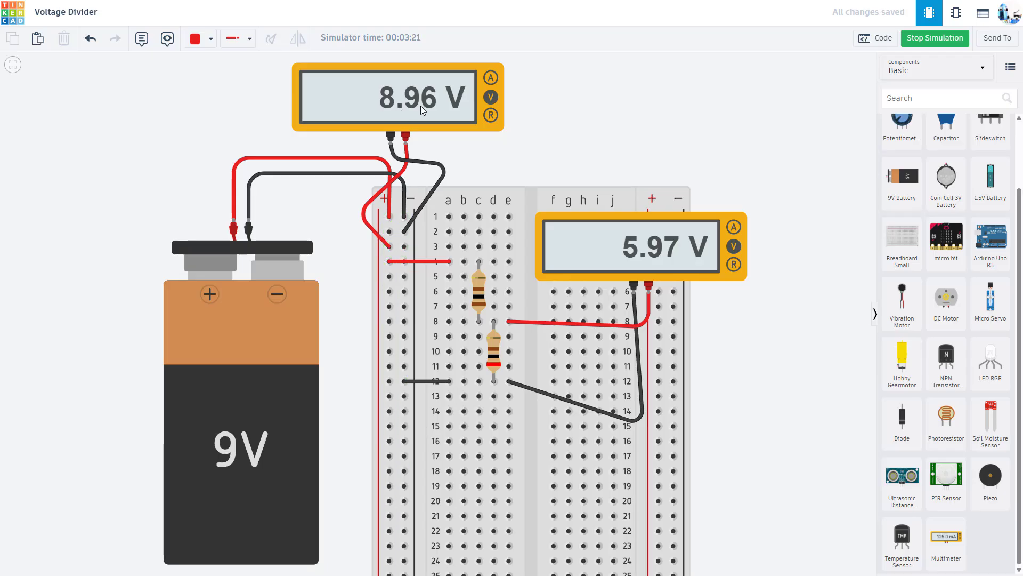
mouse_move(568, 234)
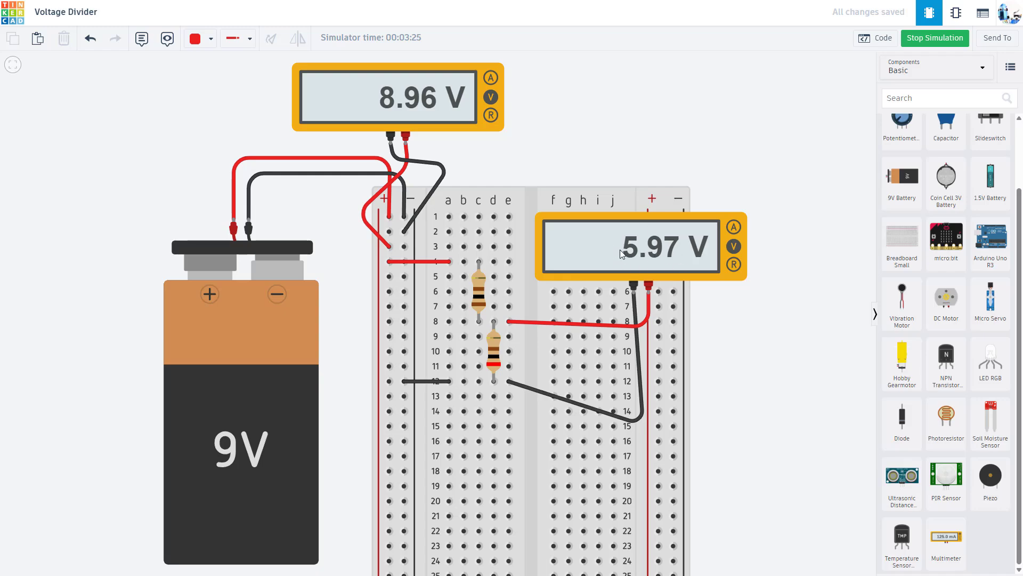
mouse_move(642, 254)
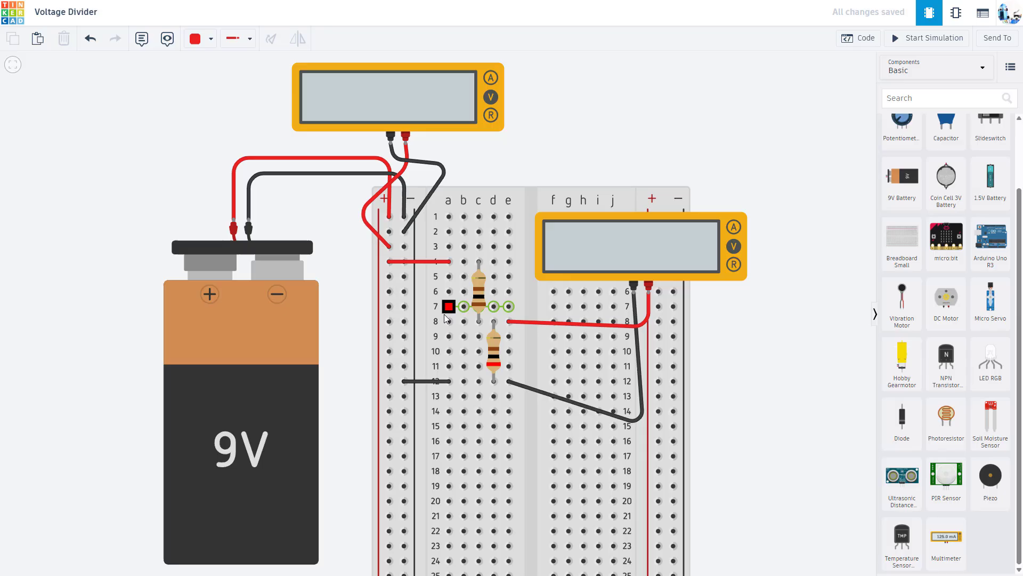
Step: Set the resistors to 10 mΩ and 20 mΩ and run the simulation, reading 176 mV in and 118 mV out
left_click(478, 287)
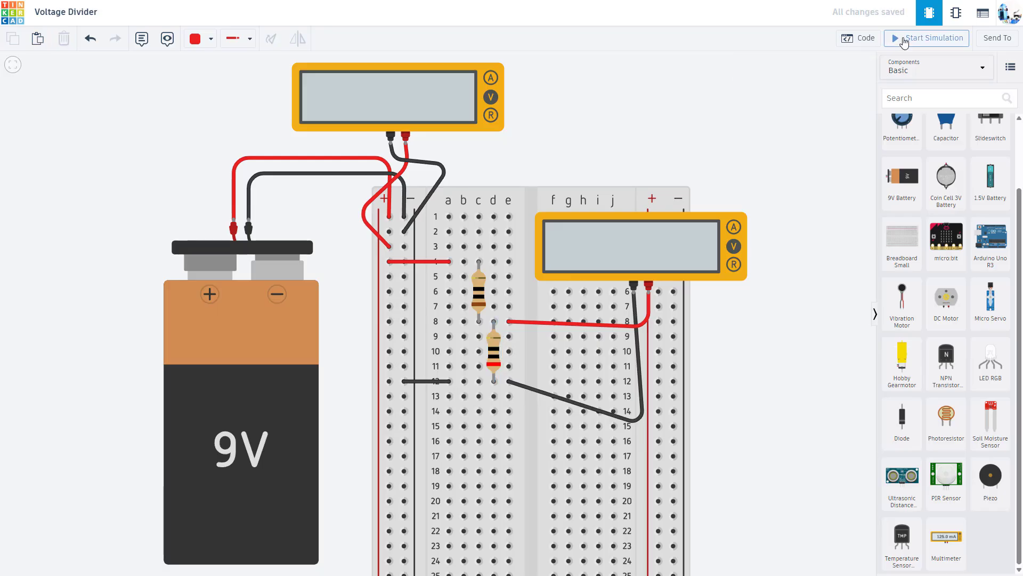
left_click(926, 38)
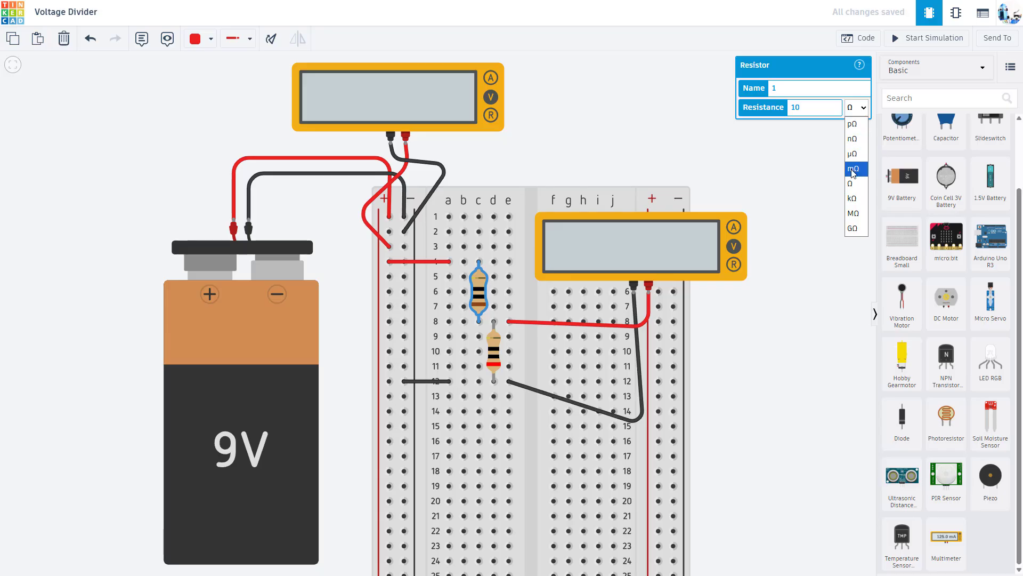
left_click(853, 170)
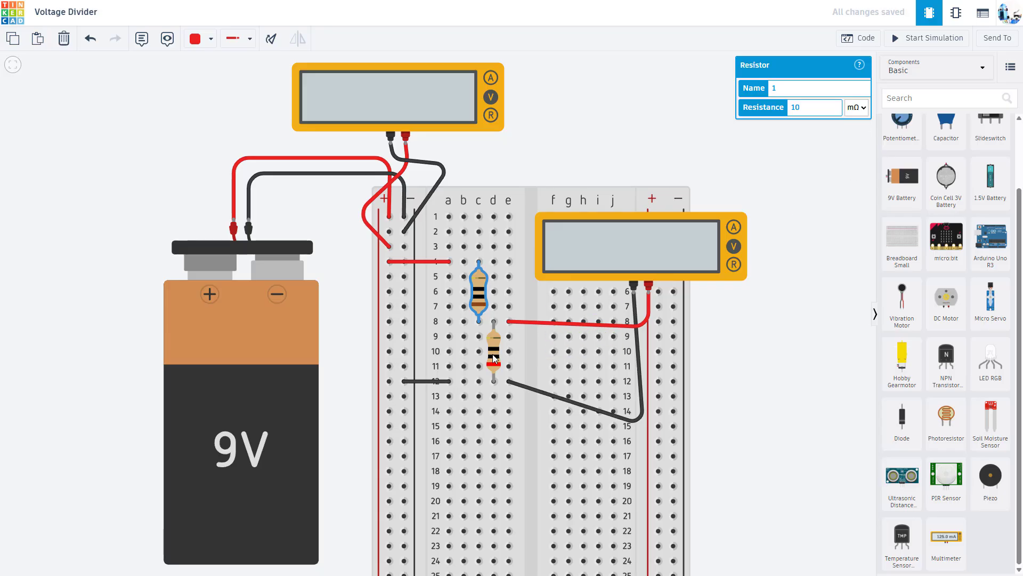
left_click(856, 108)
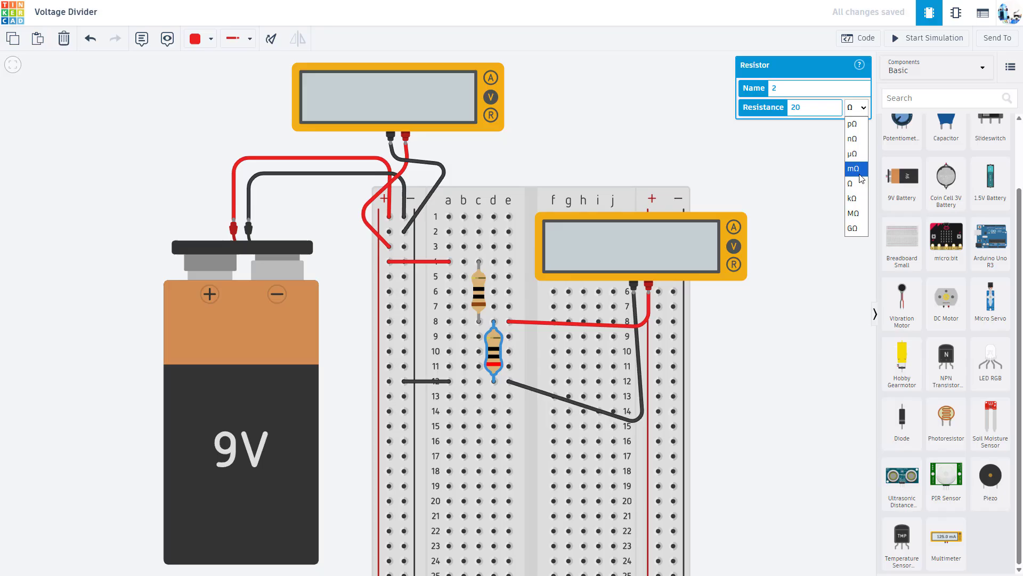
left_click(926, 39)
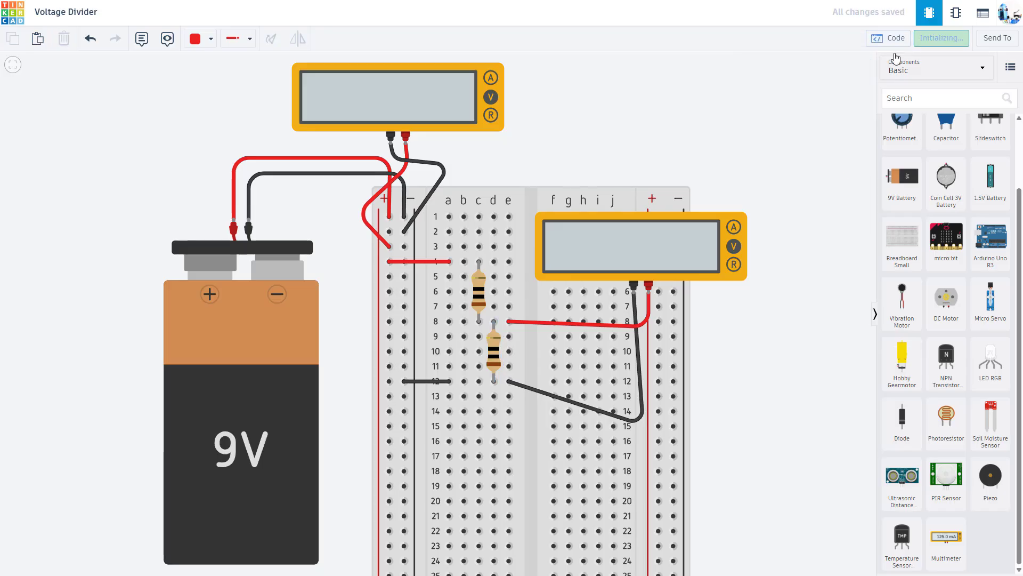
left_click(941, 38)
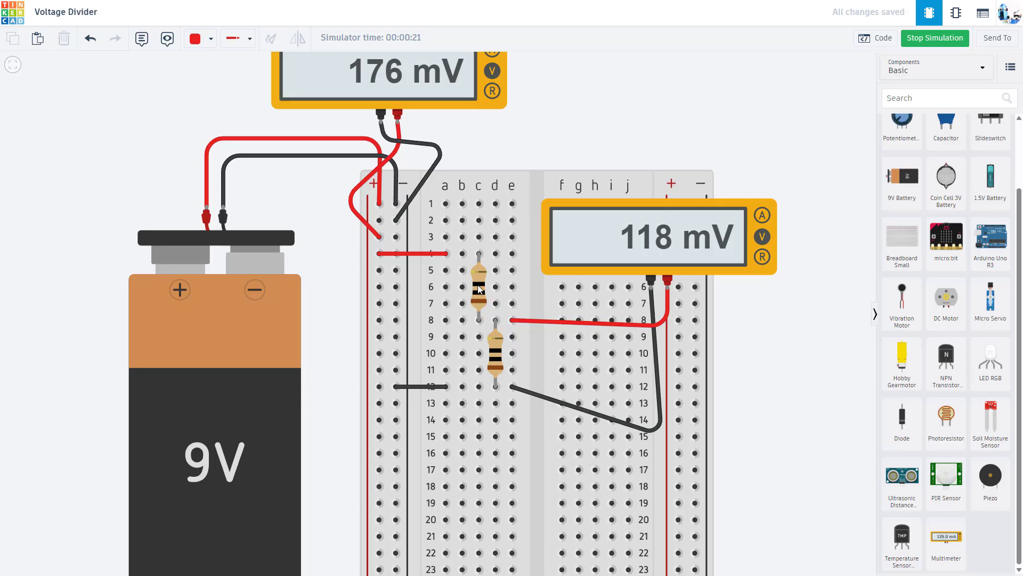
Step: Switch the resistors back to 10 kΩ and 20 kΩ so the meters read 9.00 V in and 6.00 V out
left_click(478, 290)
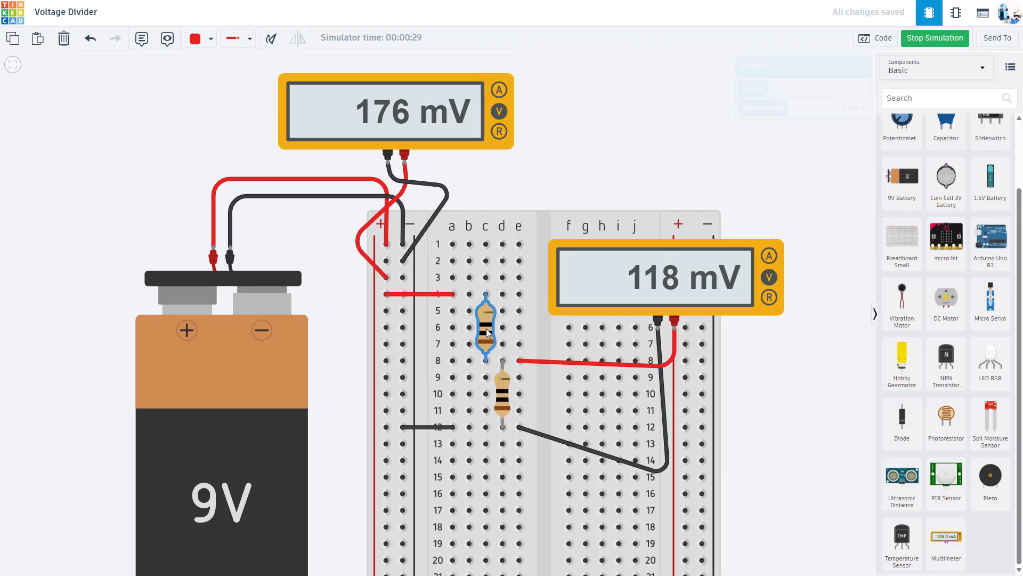
left_click(855, 107)
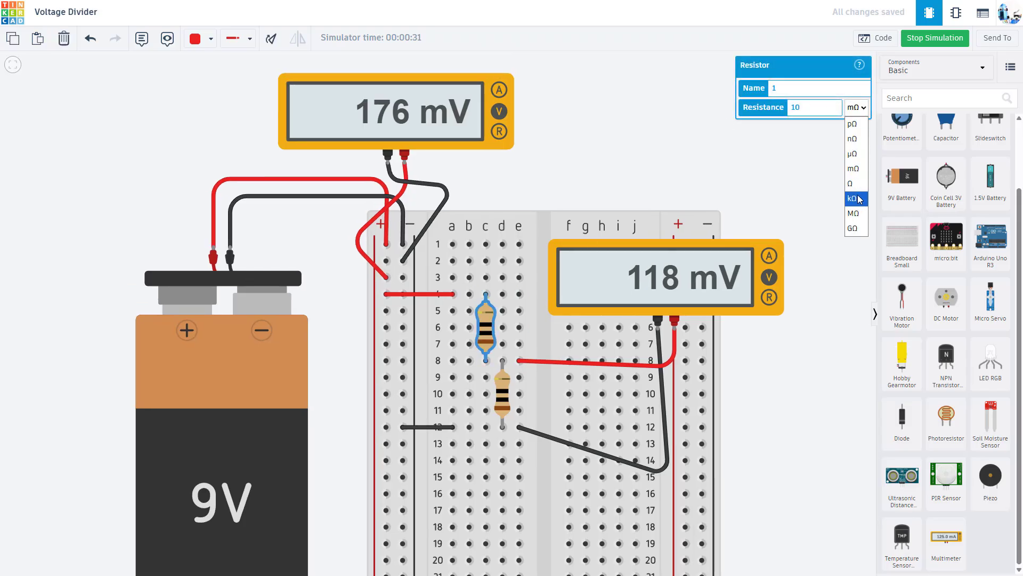
left_click(853, 198)
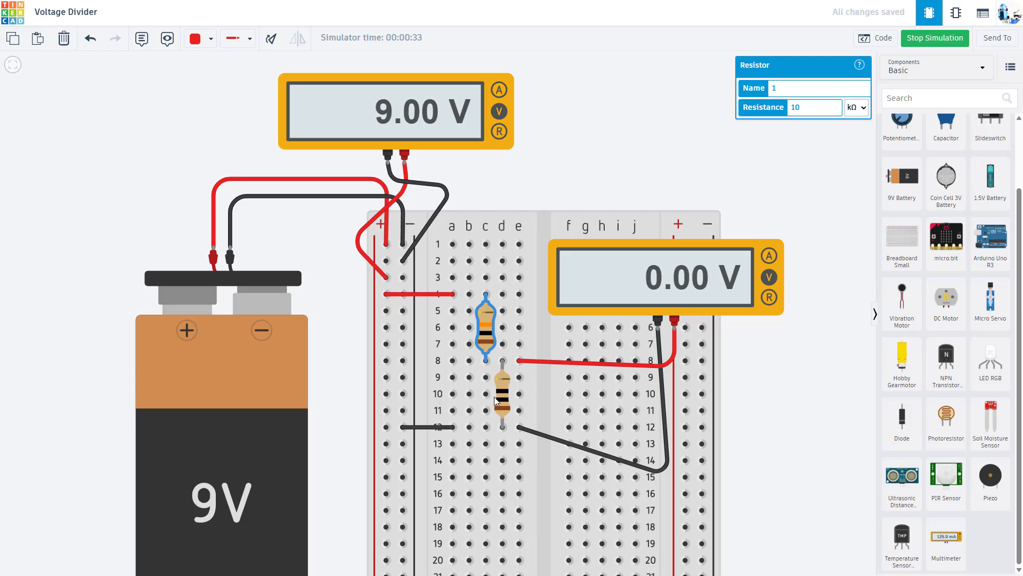
left_click(856, 106)
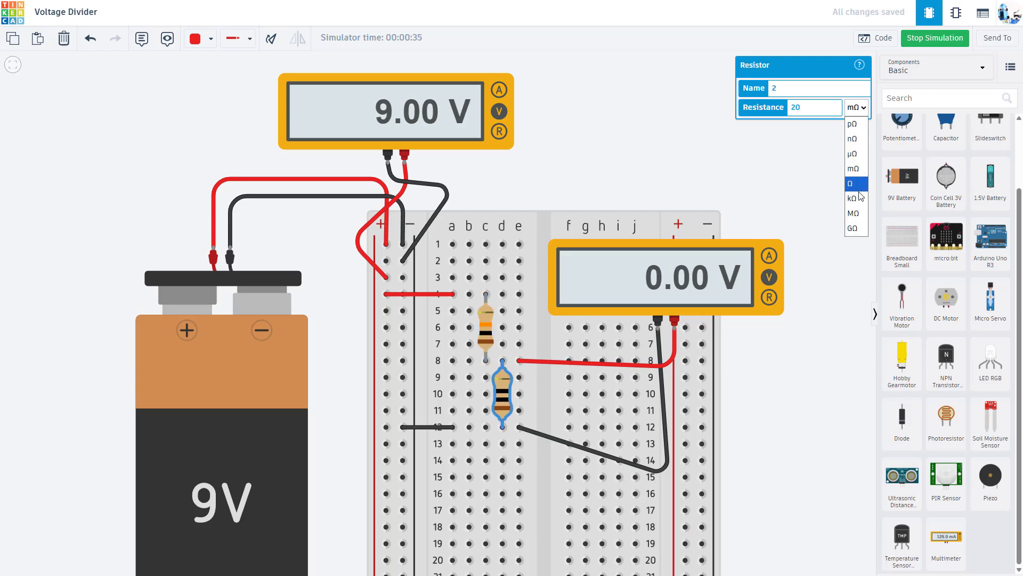
left_click(852, 198)
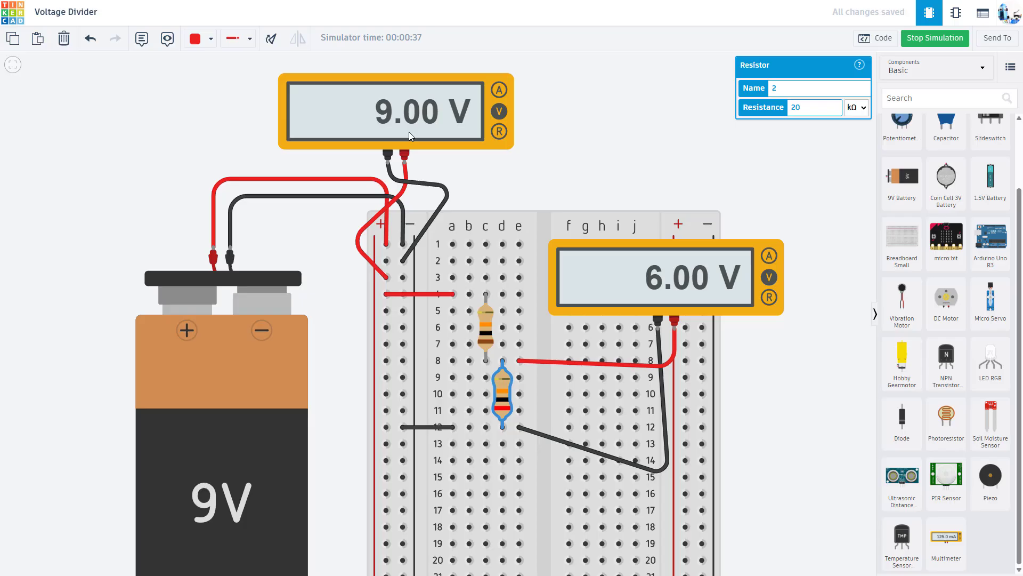
mouse_move(264, 334)
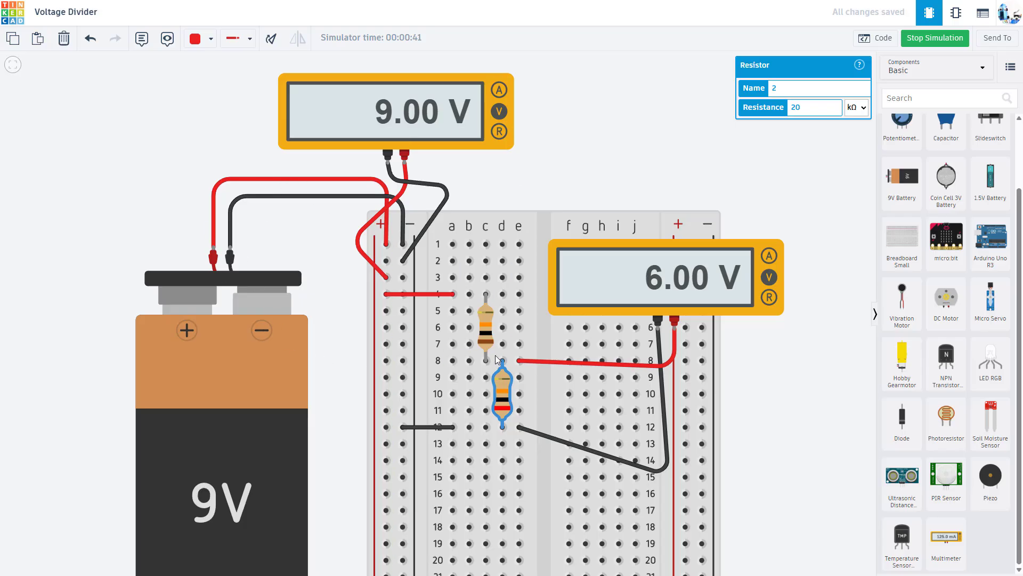
mouse_move(230, 313)
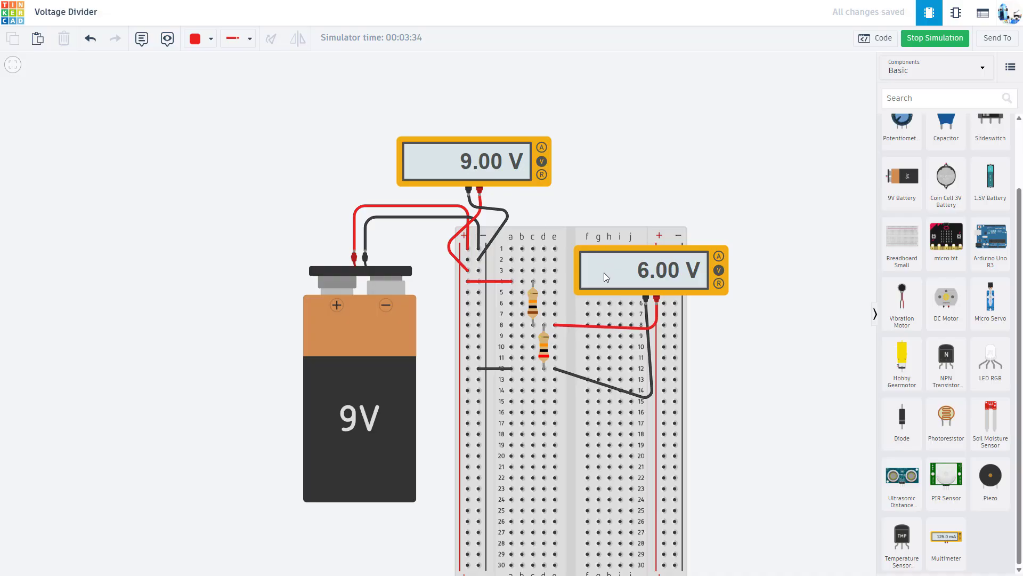
mouse_move(529, 289)
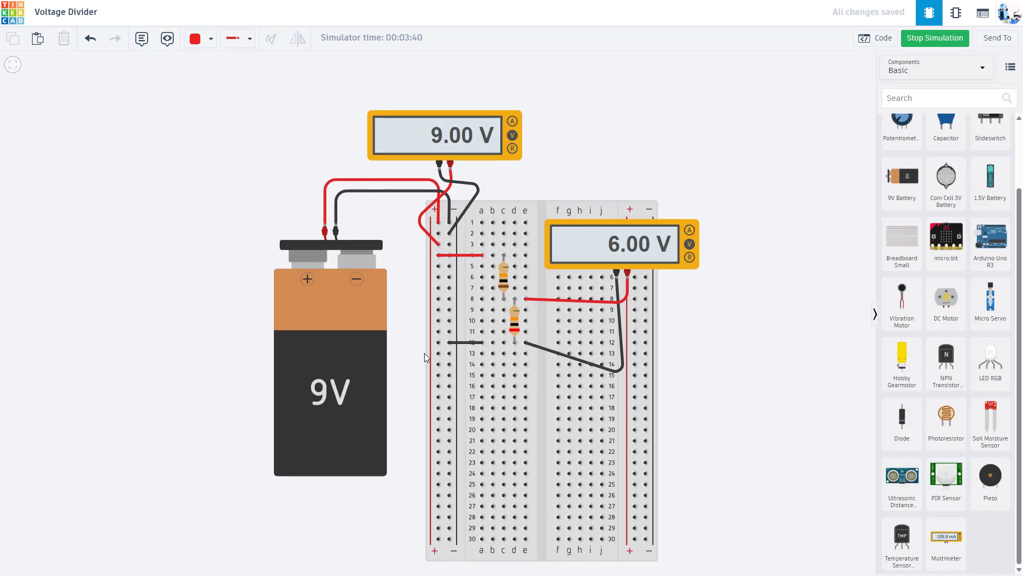
mouse_move(394, 272)
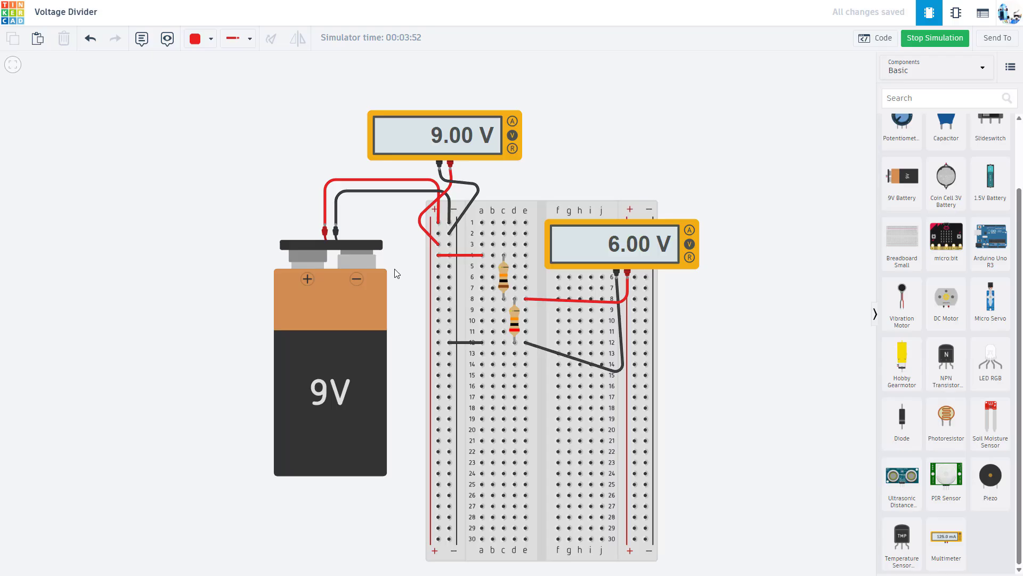
mouse_move(381, 258)
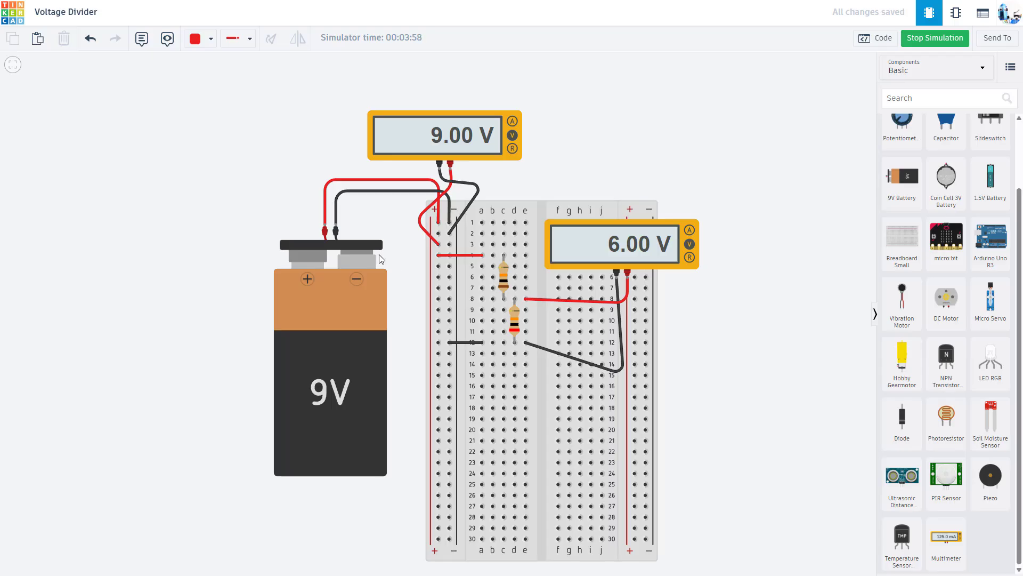